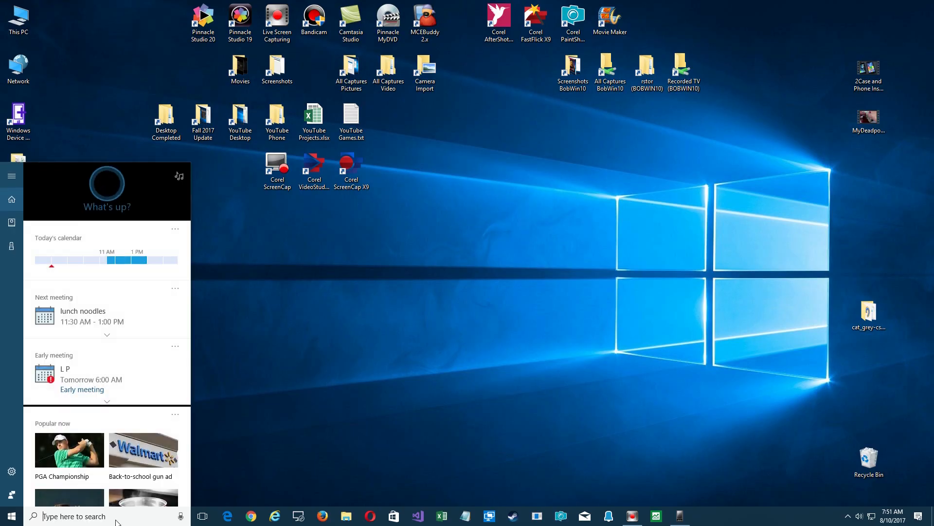
Step: Search for 'task' in the taskbar search box and launch Task Manager
{"action": "type", "text": "takba"}
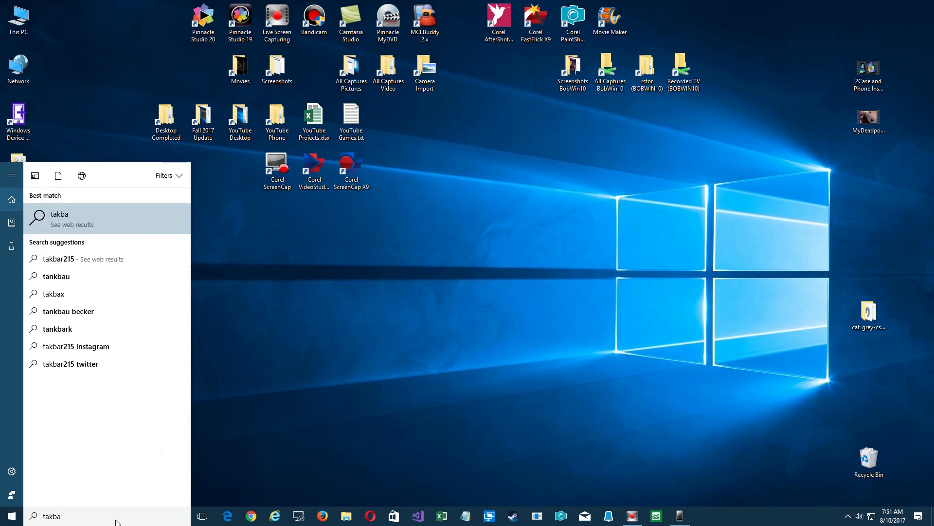
{"action": "type", "text": "task"}
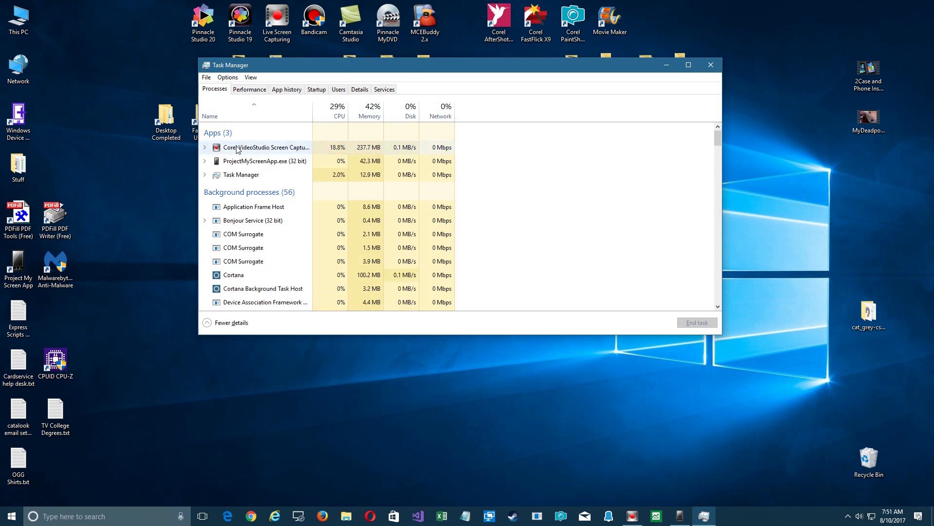
{"action": "mouse_move", "coordinate": [277, 151]}
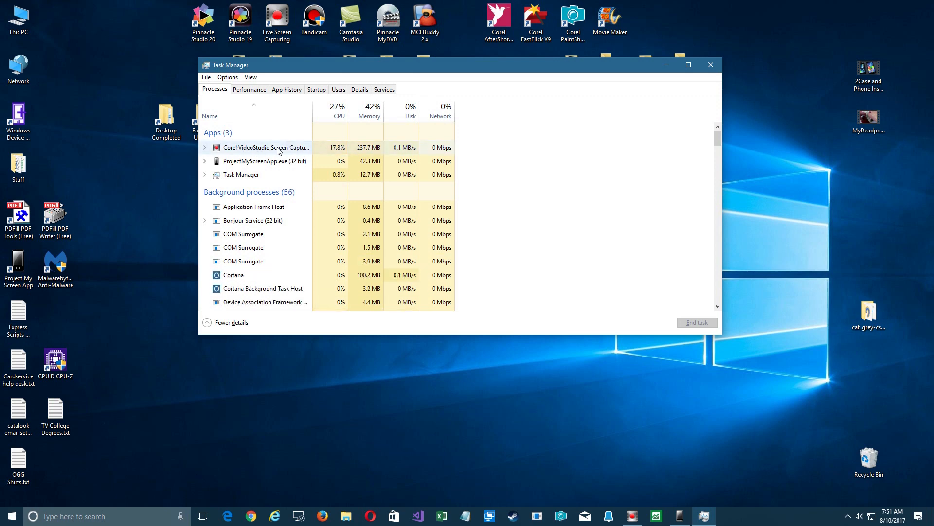
{"action": "mouse_move", "coordinate": [267, 161]}
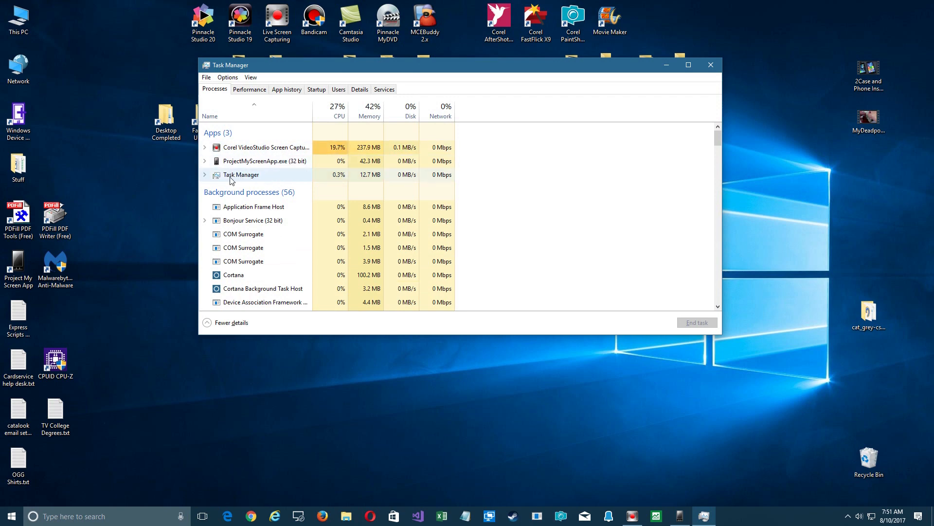
{"action": "mouse_move", "coordinate": [250, 180]}
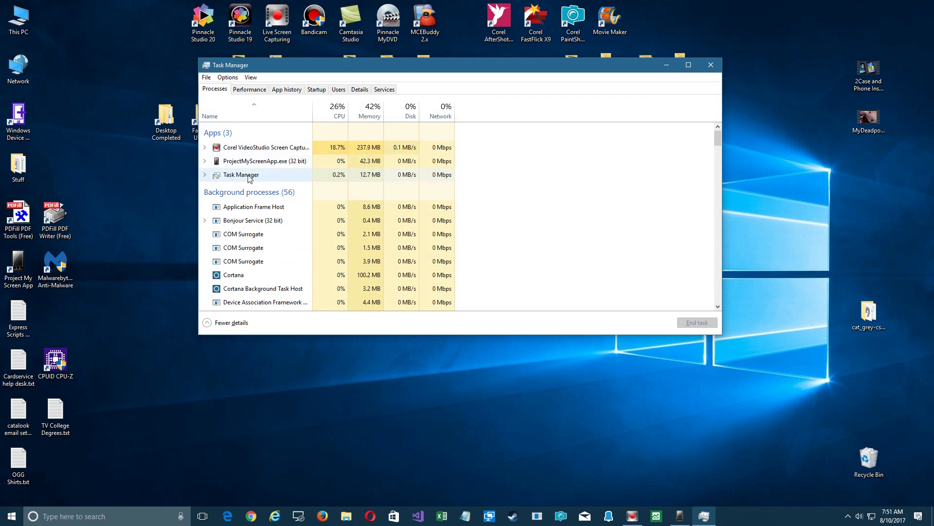
{"action": "scroll", "scroll_direction": "down", "scroll_amount": 3}
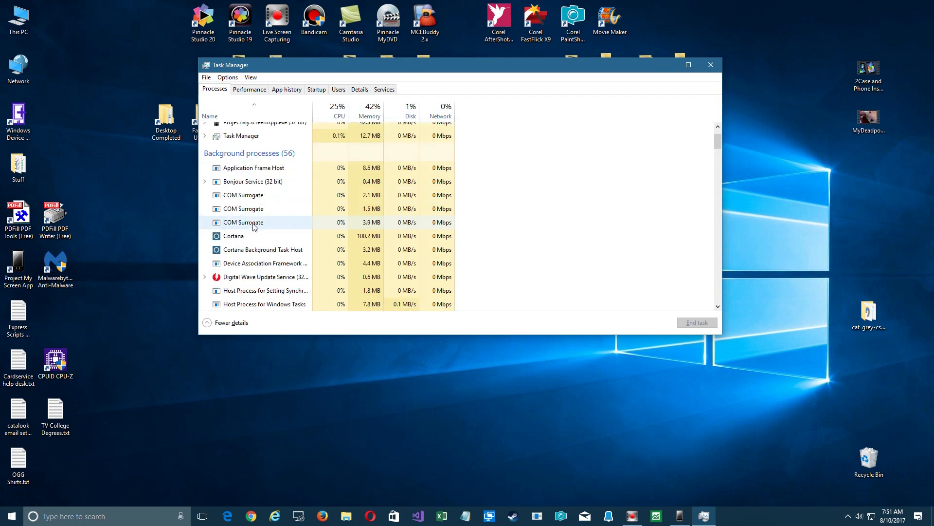
{"action": "scroll", "scroll_direction": "down", "scroll_amount": 3}
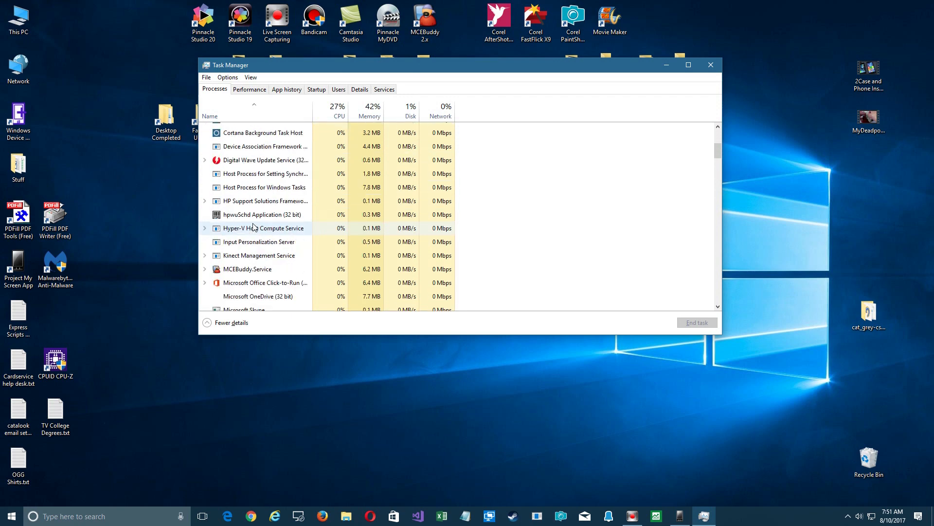
{"action": "scroll", "scroll_direction": "down", "scroll_amount": 3}
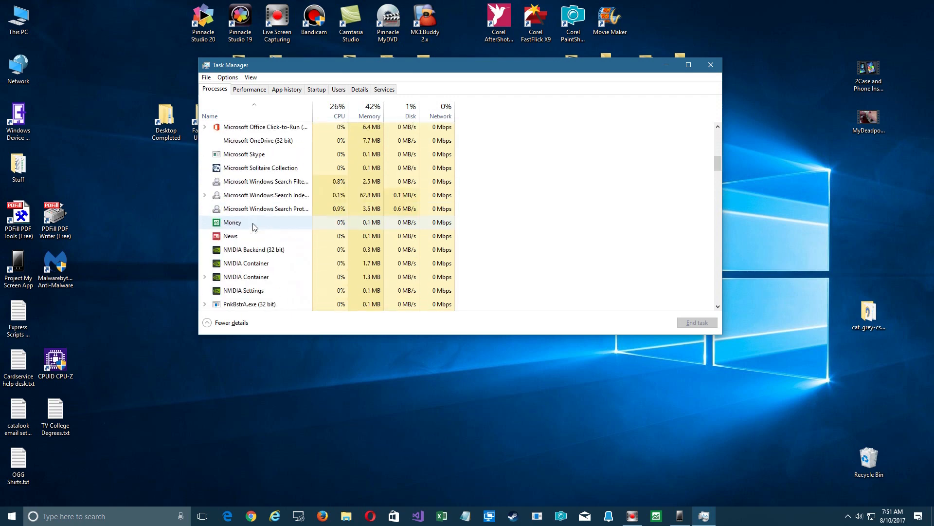
{"action": "scroll", "scroll_direction": "down", "scroll_amount": 3}
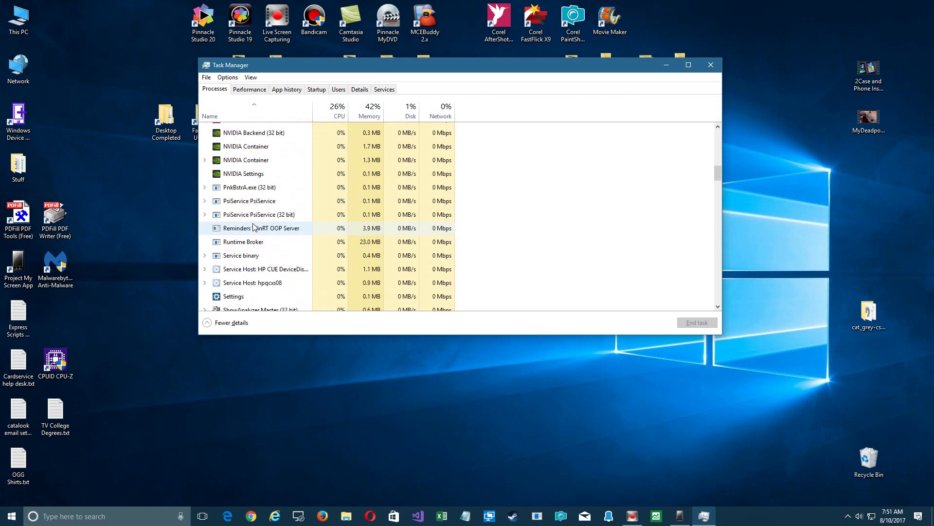
{"action": "scroll", "scroll_direction": "down", "scroll_amount": 3}
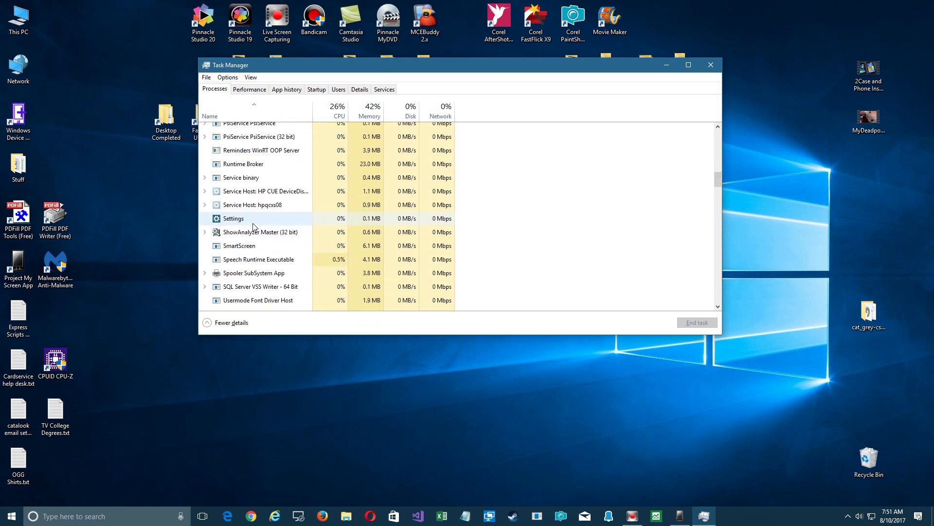
{"action": "mouse_move", "coordinate": [266, 183]}
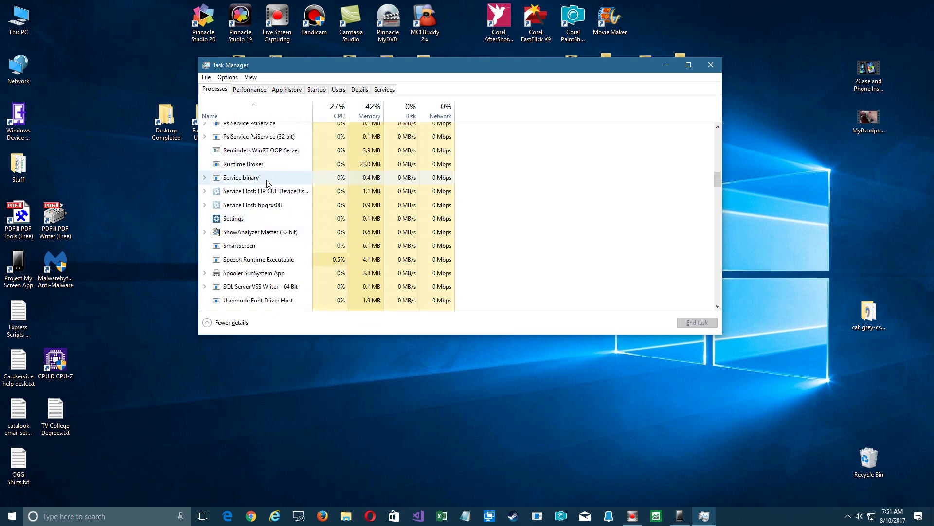
{"action": "scroll", "scroll_direction": "up", "scroll_amount": 3}
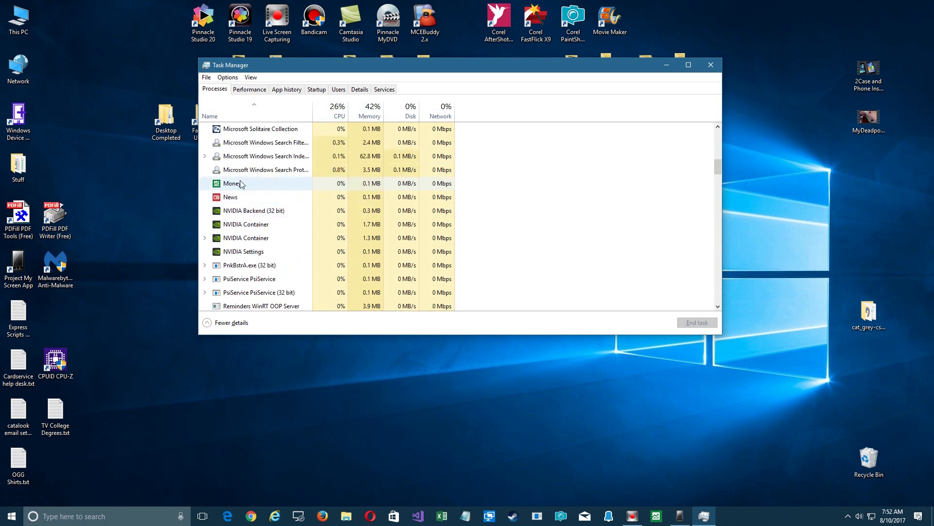
Step: Browse the Performance and App history tabs, then select AMD Dual-Core Optimizer under Startup
{"action": "left_click", "coordinate": [249, 89]}
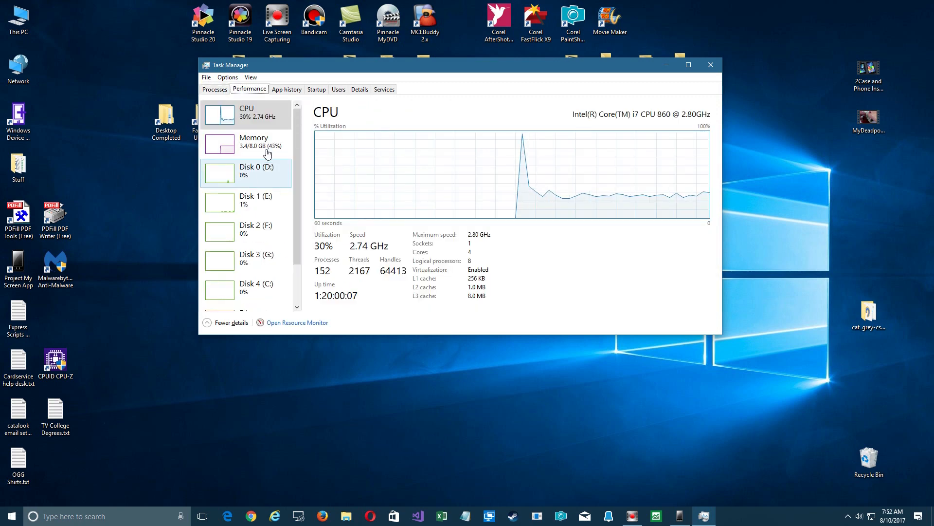
{"action": "left_click", "coordinate": [287, 89]}
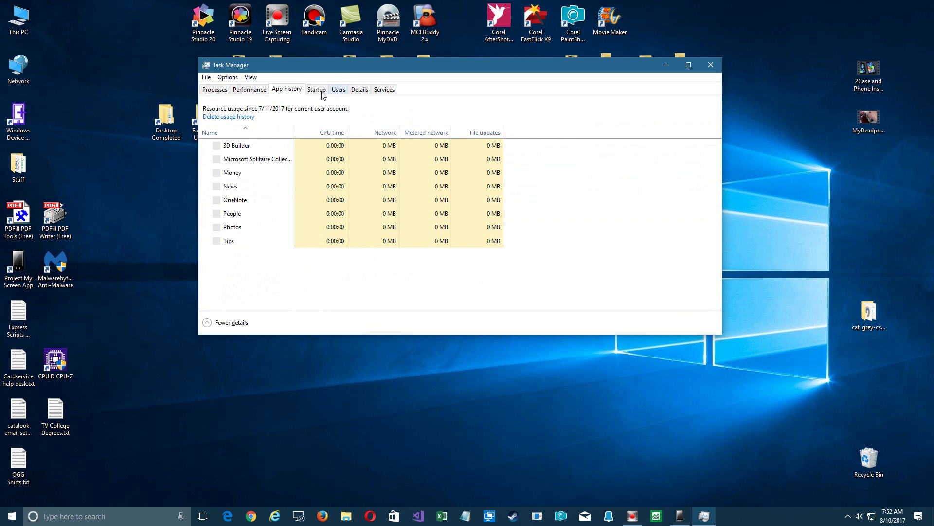
{"action": "left_click", "coordinate": [316, 88]}
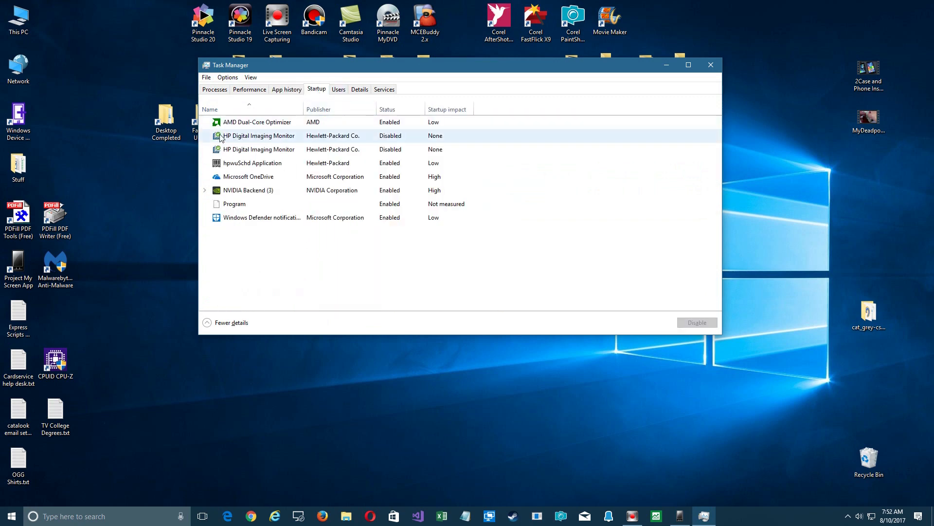
{"action": "left_click", "coordinate": [259, 121]}
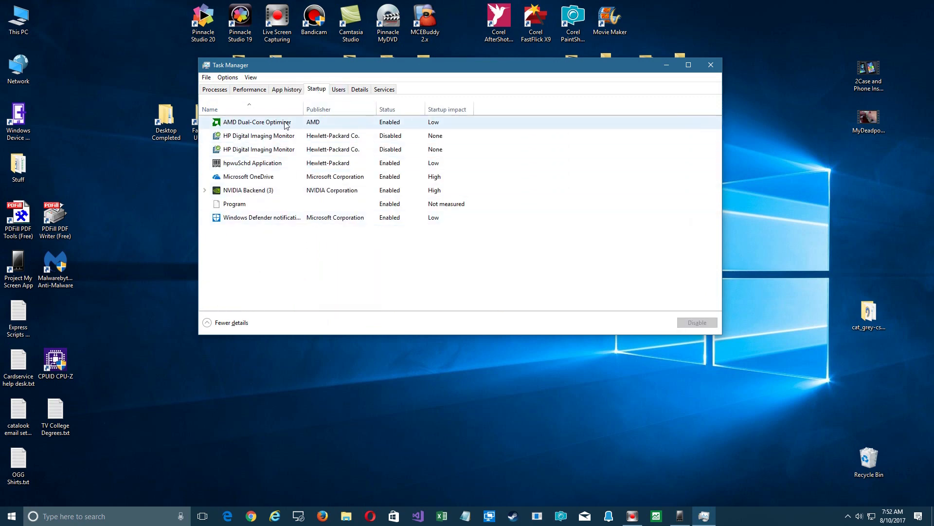
{"action": "mouse_move", "coordinate": [449, 129]}
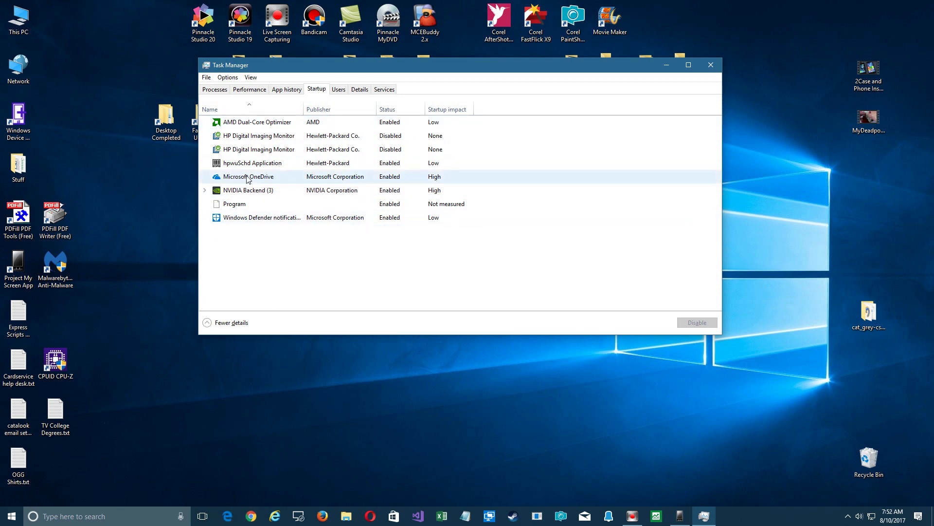
{"action": "left_click", "coordinate": [257, 122]}
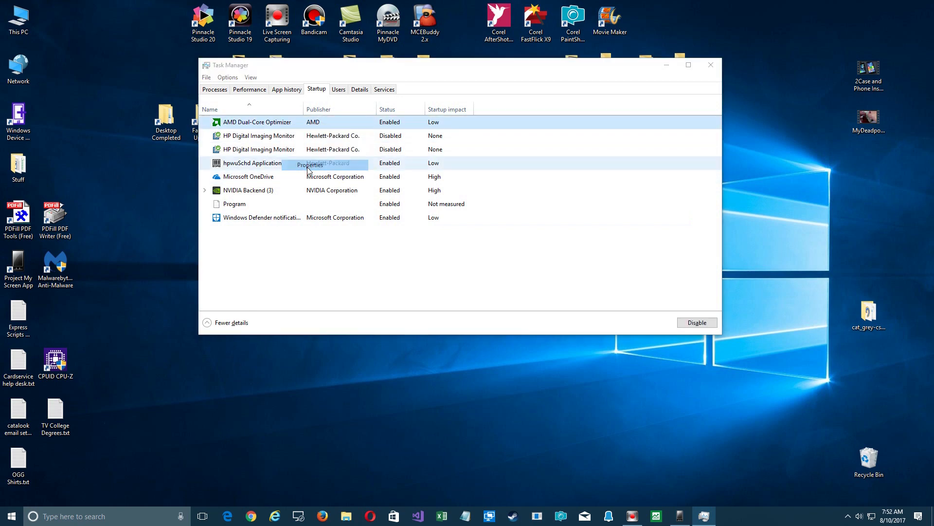
Step: View AMD Dual-Core Optimizer's file properties, then search online for amd_dc_opt.exe
{"action": "left_click", "coordinate": [308, 165]}
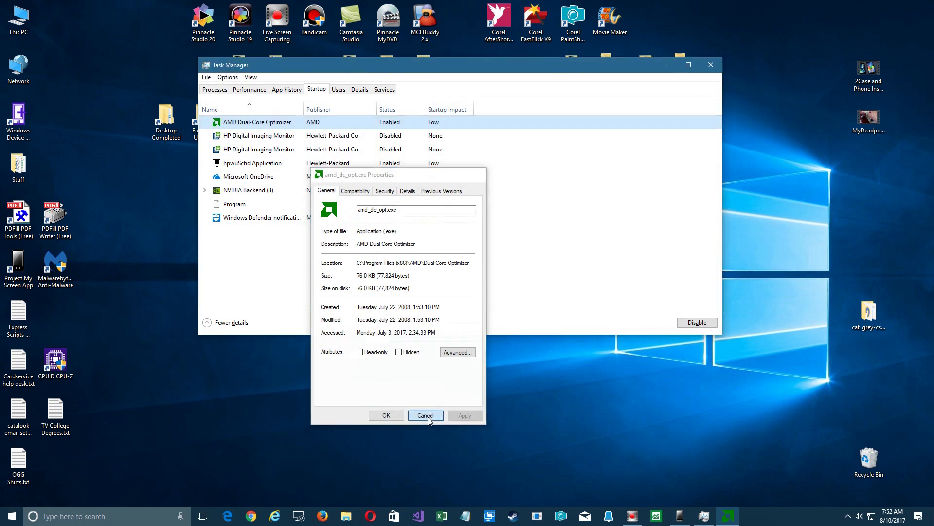
{"action": "left_click", "coordinate": [425, 415]}
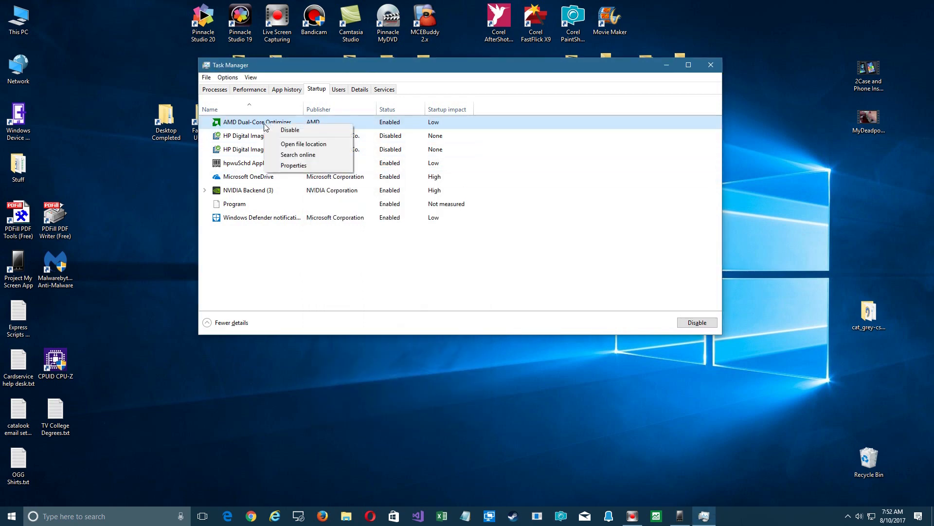
{"action": "left_click", "coordinate": [358, 256]}
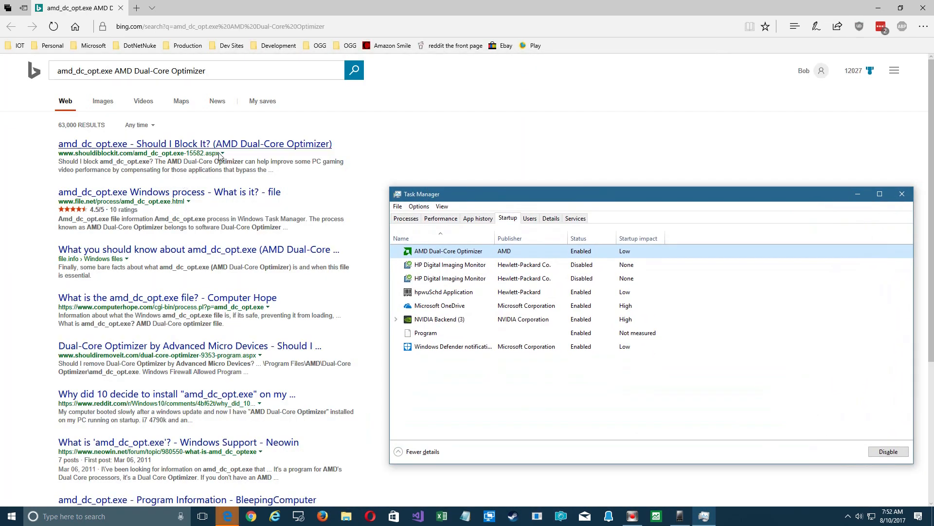
{"action": "mouse_move", "coordinate": [102, 152]}
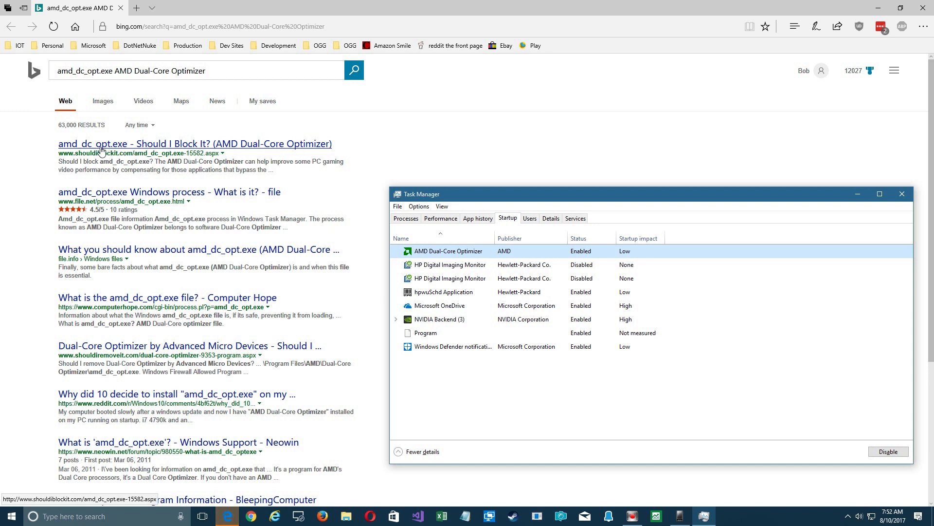
{"action": "mouse_move", "coordinate": [168, 192]}
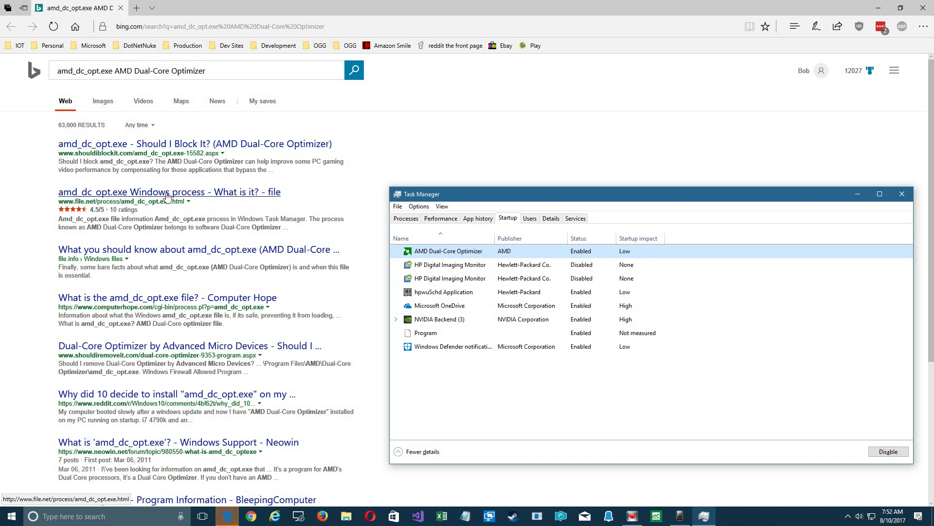
{"action": "mouse_move", "coordinate": [188, 197]}
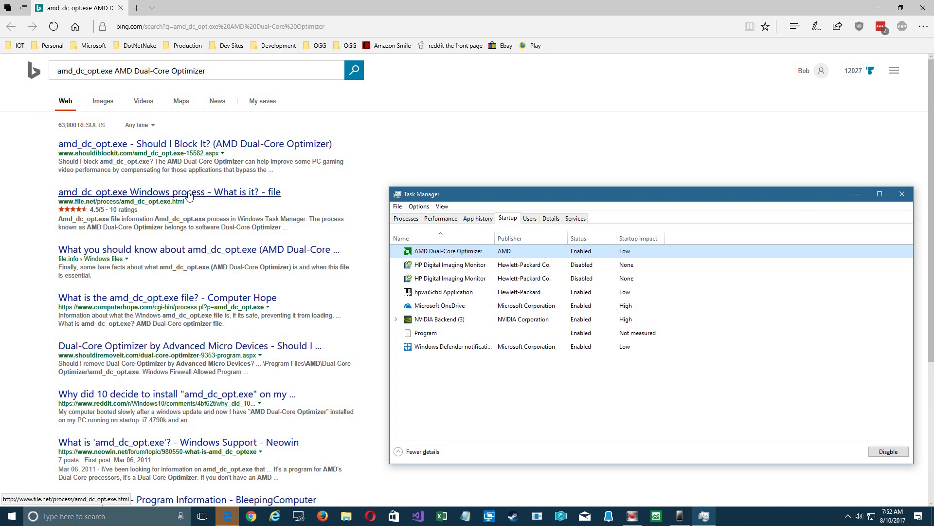
{"action": "mouse_move", "coordinate": [95, 297]}
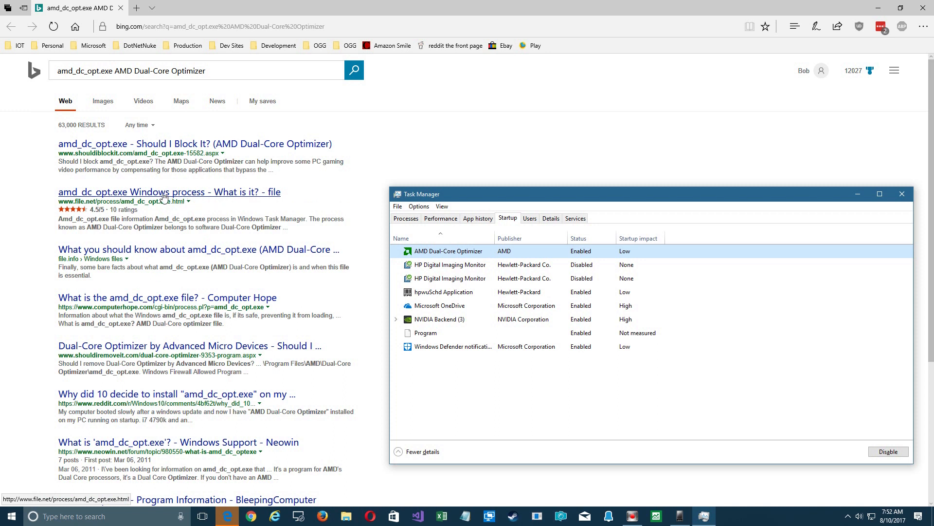
{"action": "mouse_move", "coordinate": [549, 251]}
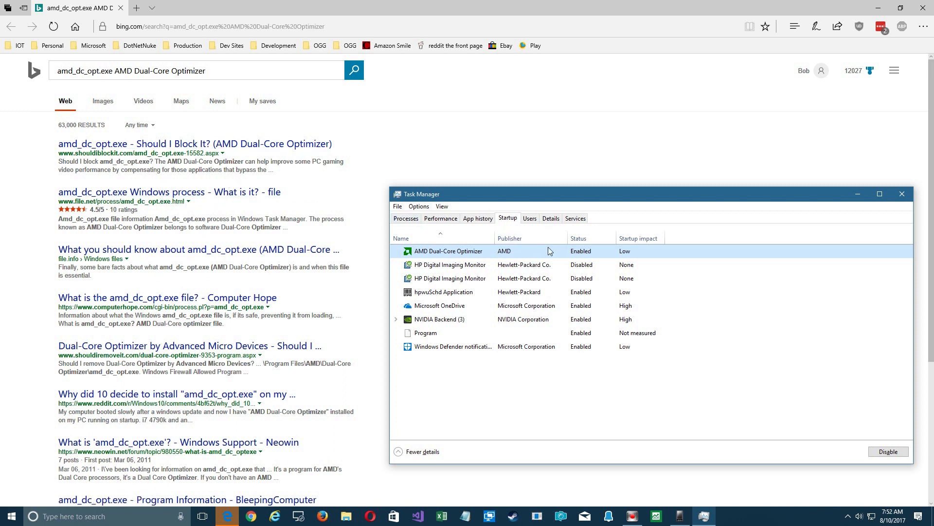
{"action": "mouse_move", "coordinate": [615, 255]}
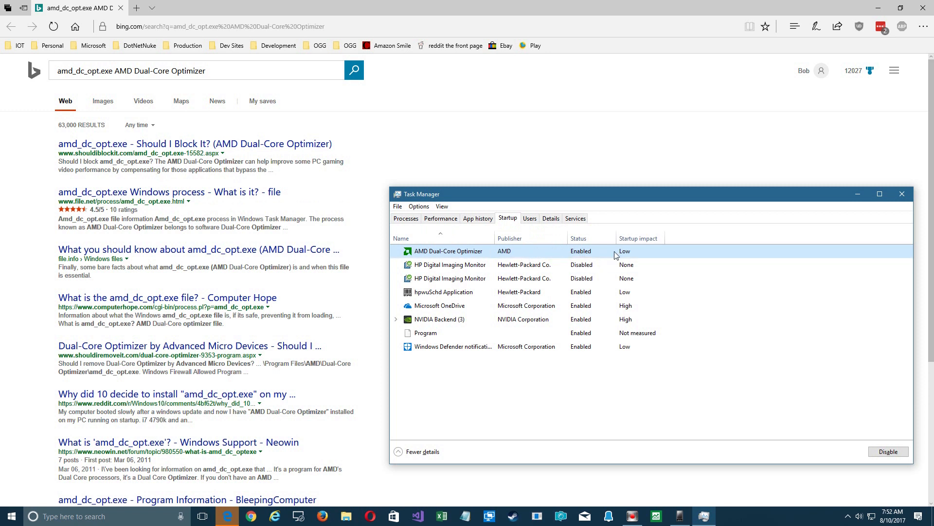
{"action": "mouse_move", "coordinate": [654, 239]}
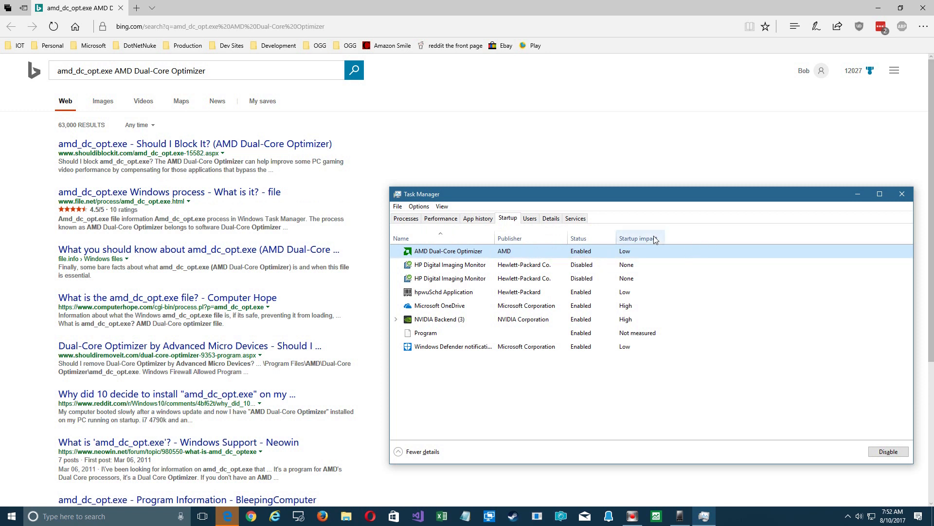
Step: Add the Command line column to the Startup list's columns
{"action": "right_click", "coordinate": [638, 238]}
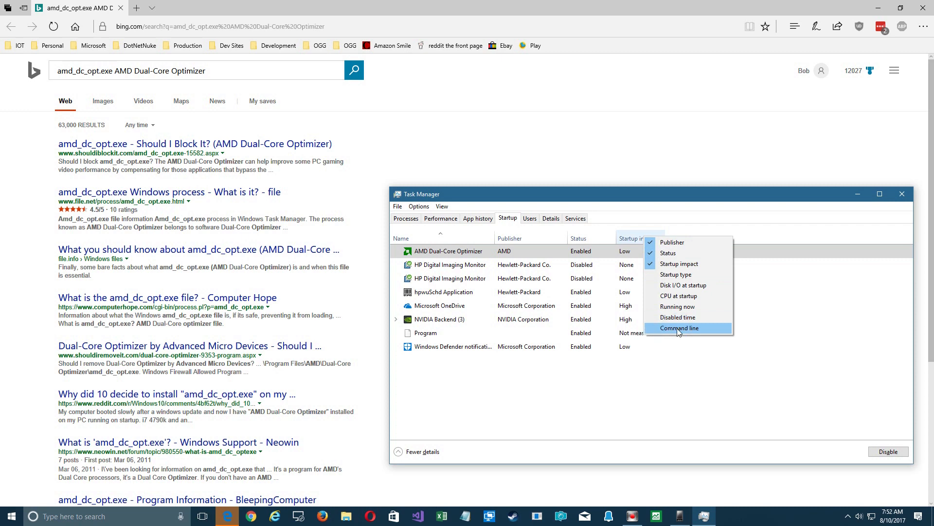
{"action": "left_click", "coordinate": [680, 327]}
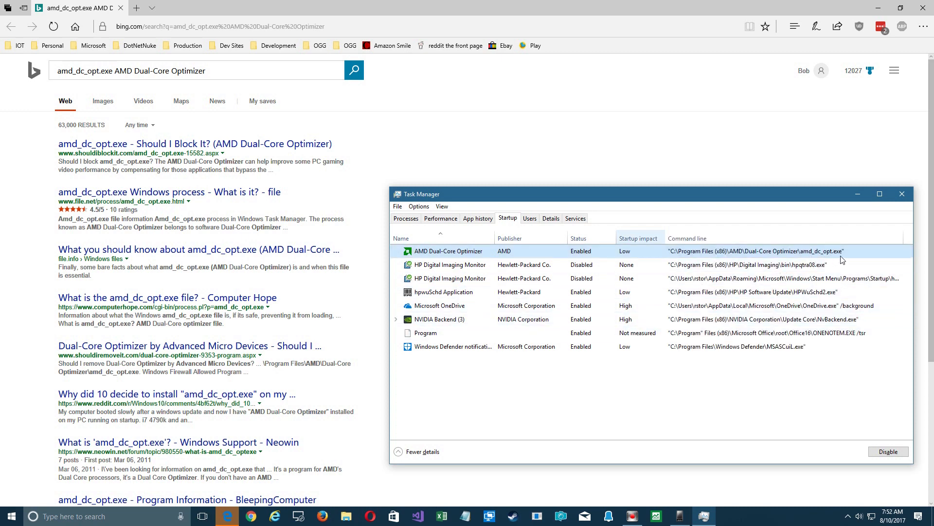
{"action": "mouse_move", "coordinate": [165, 150]}
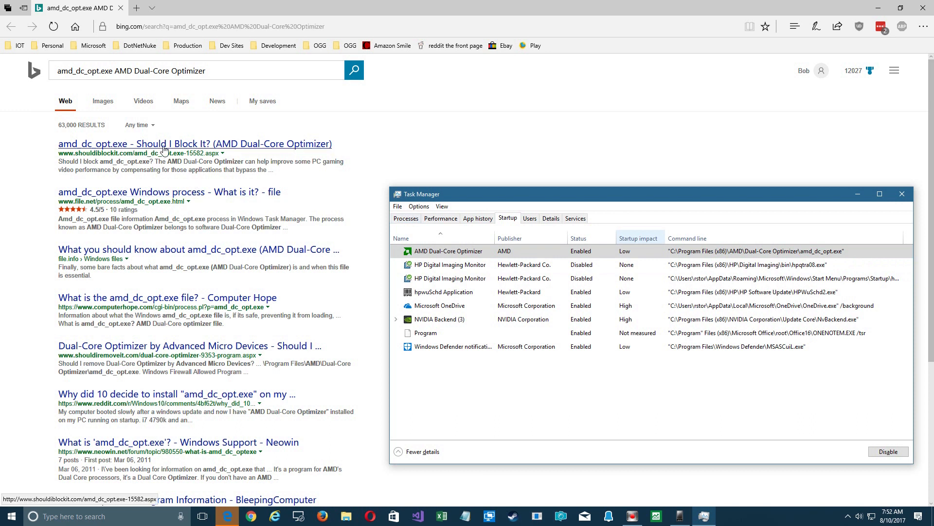
{"action": "mouse_move", "coordinate": [166, 197]}
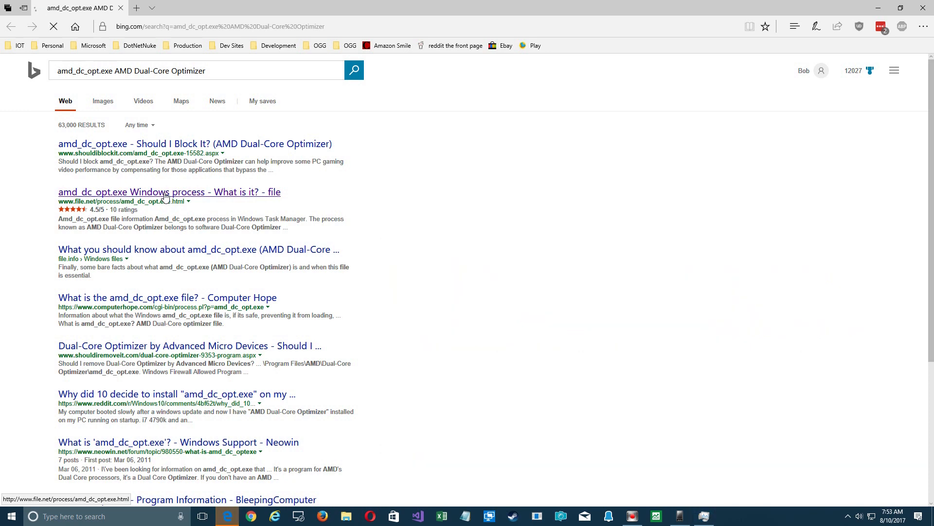
Step: Open the file.net search result explaining amd_dc_opt.exe
{"action": "left_click", "coordinate": [170, 192]}
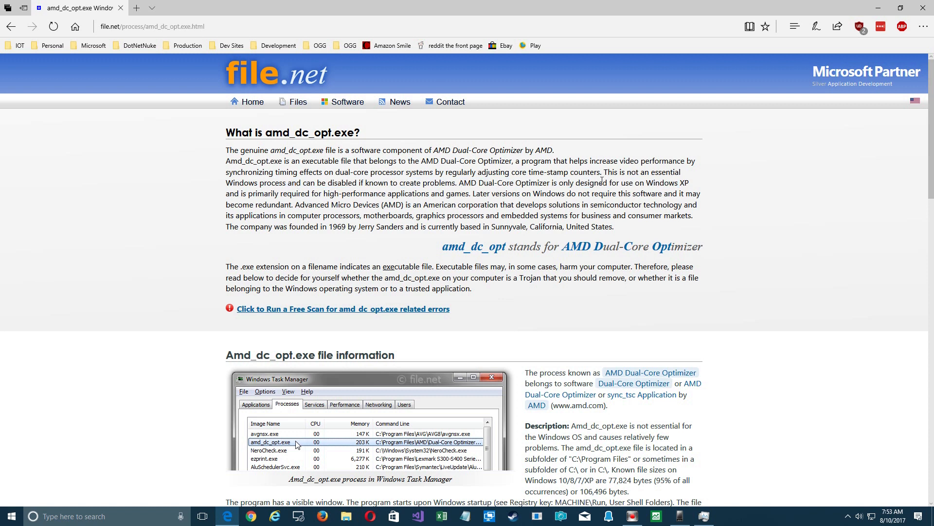
{"action": "mouse_move", "coordinate": [501, 181]}
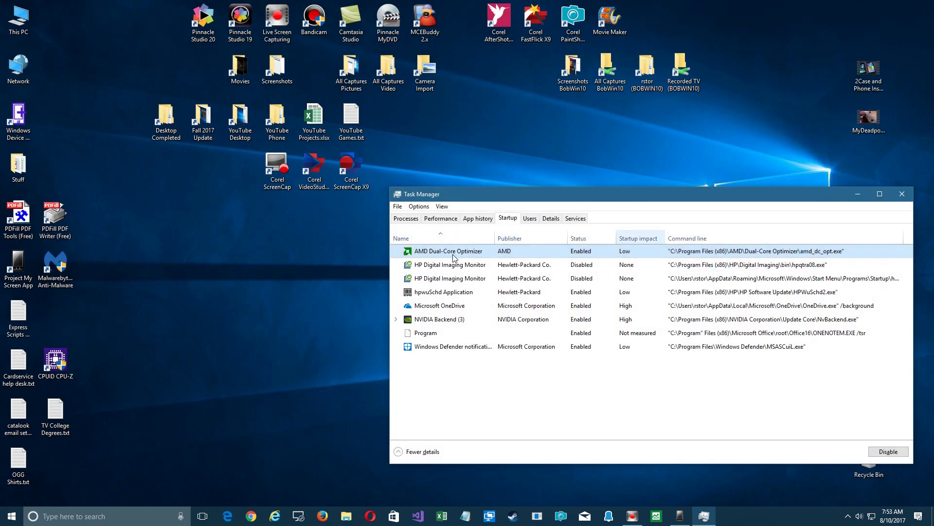
{"action": "mouse_move", "coordinate": [464, 255]}
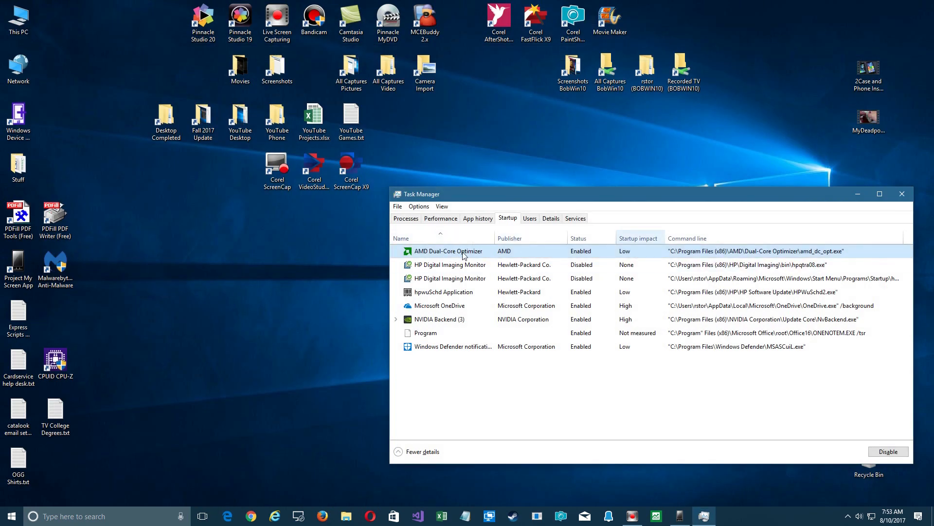
Step: Open AMD Dual-Core Optimizer's install folder under Program Files (x86)\AMD
{"action": "right_click", "coordinate": [448, 251]}
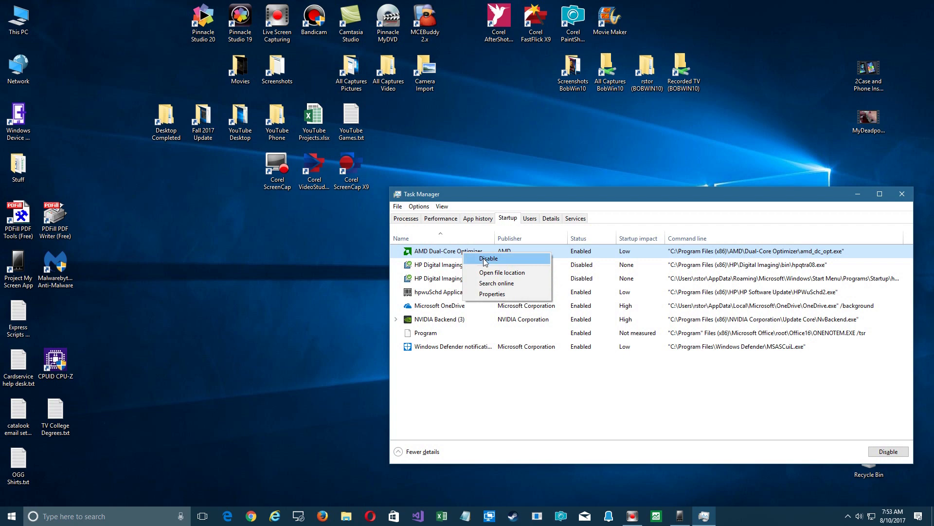
{"action": "mouse_move", "coordinate": [501, 273]}
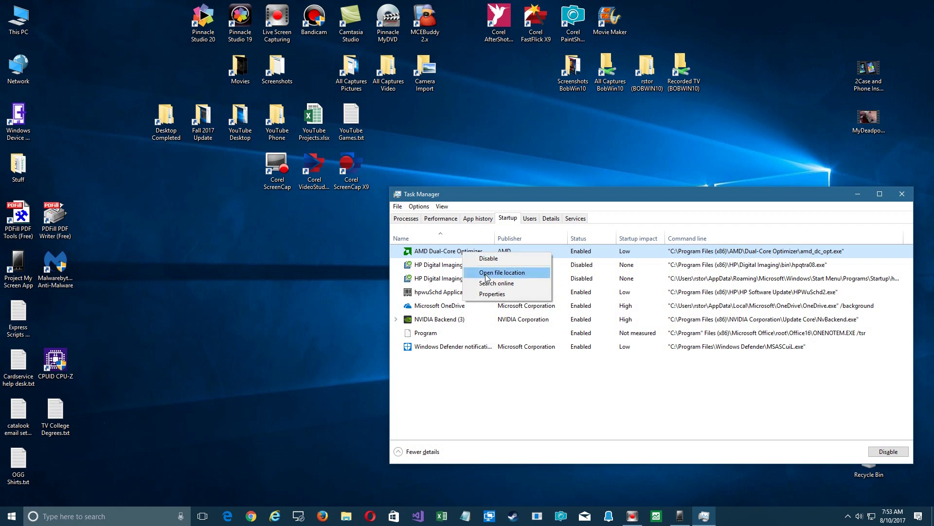
{"action": "left_click", "coordinate": [501, 272]}
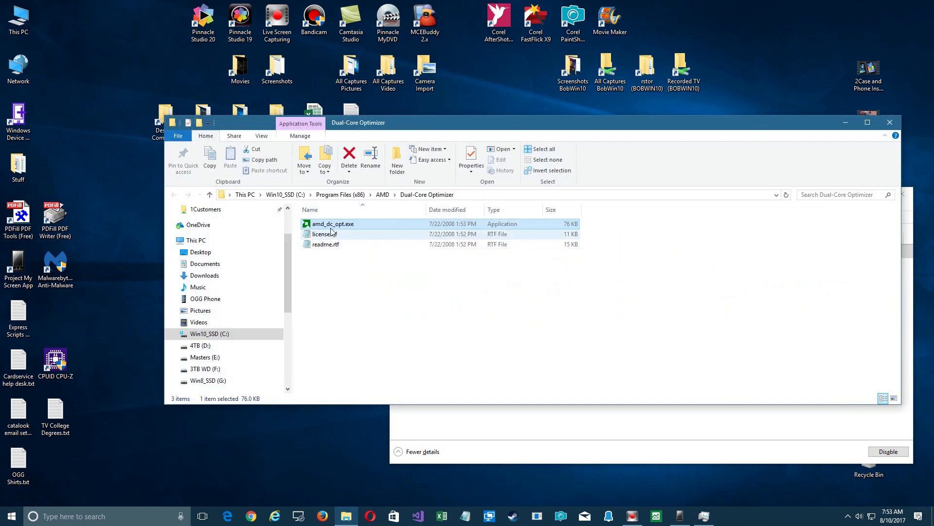
{"action": "mouse_move", "coordinate": [432, 233]}
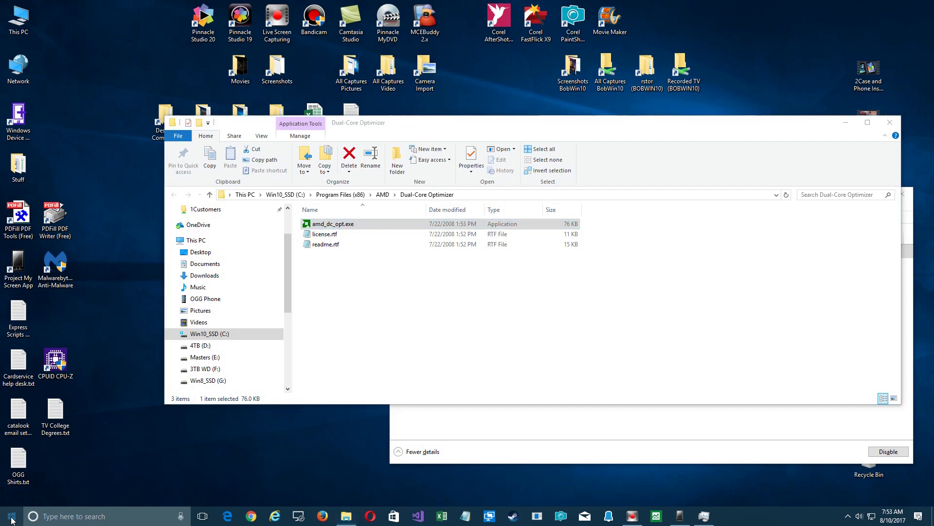
Step: Open the Start menu and scroll the app list down to the B and C programs
{"action": "left_click", "coordinate": [9, 515]}
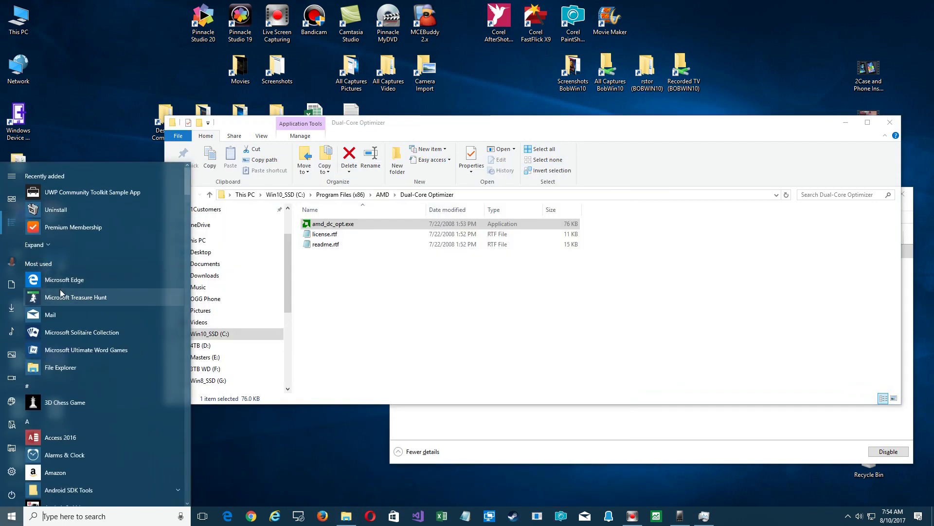
{"action": "scroll", "scroll_direction": "down", "scroll_amount": 3}
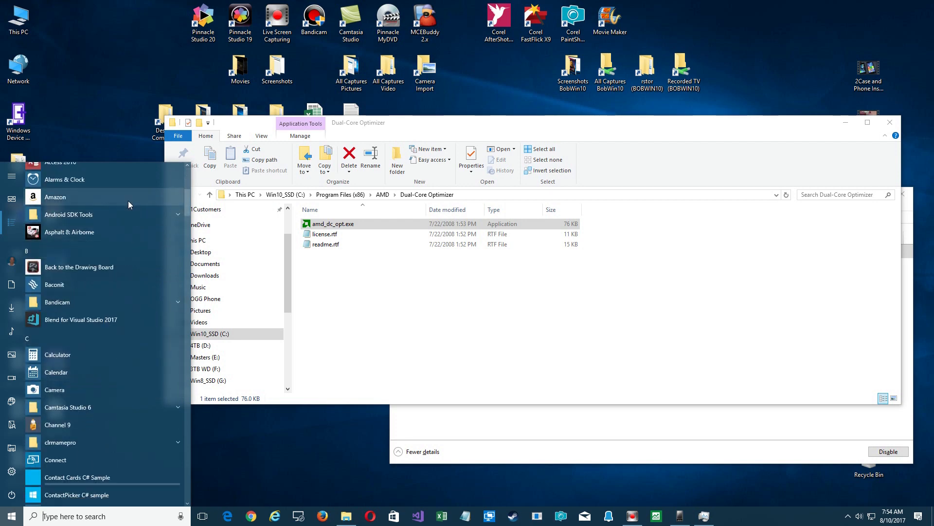
{"action": "mouse_move", "coordinate": [261, 266]}
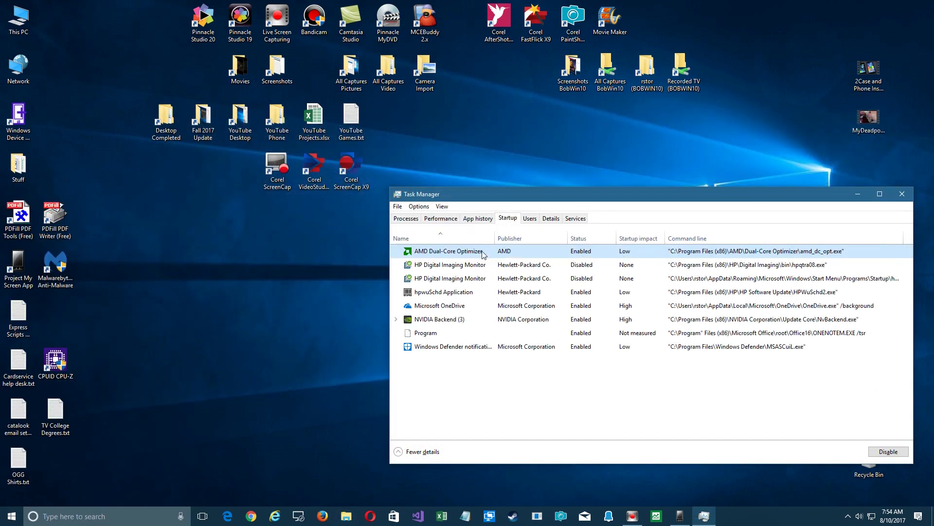
Step: Disable AMD Dual-Core Optimizer, check the HP entries, and search online for HPWuSchd2.exe
{"action": "left_click", "coordinate": [887, 452]}
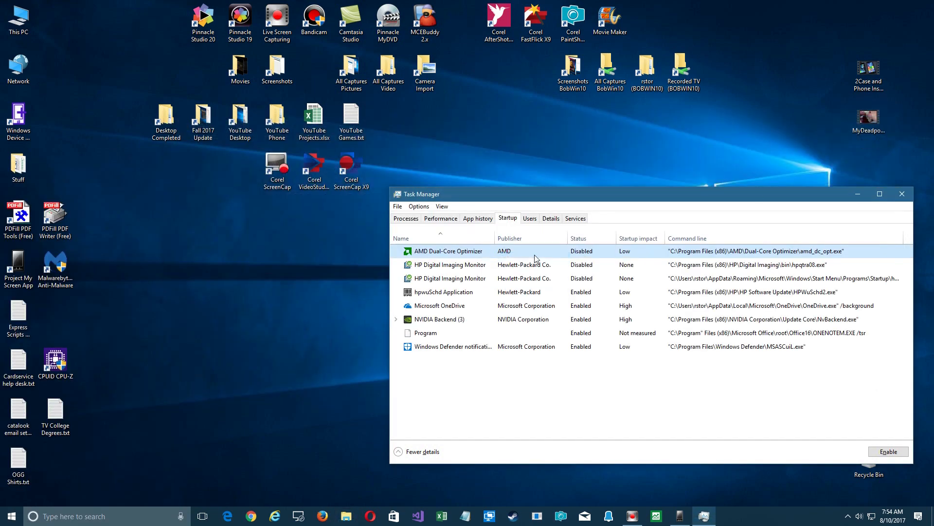
{"action": "mouse_move", "coordinate": [590, 251]}
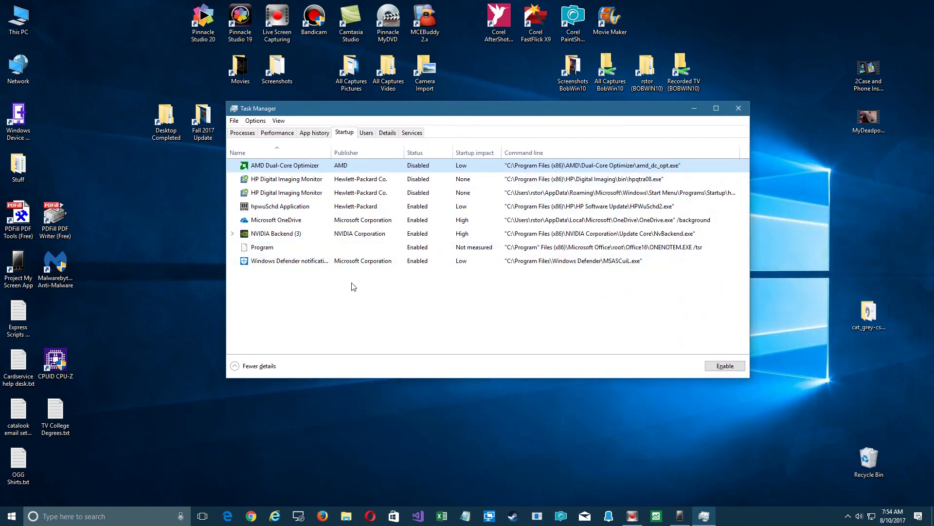
{"action": "left_click", "coordinate": [286, 178]}
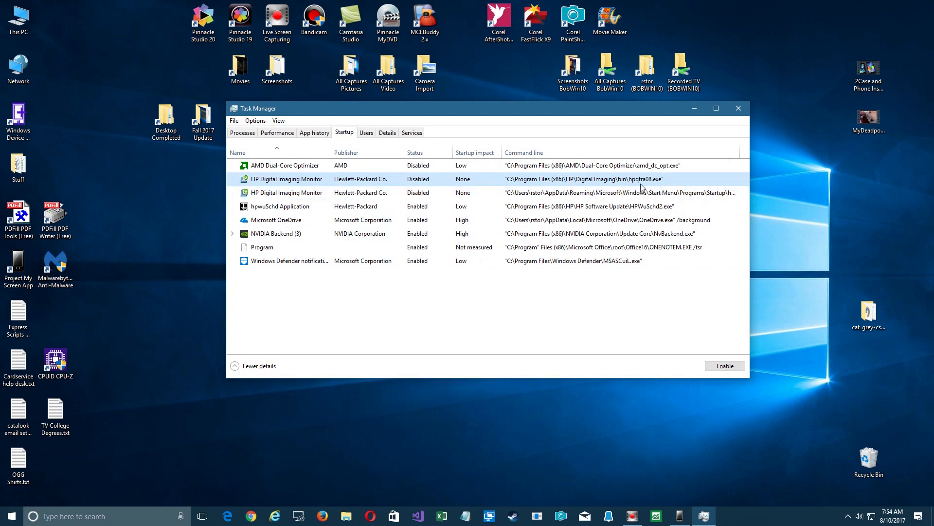
{"action": "left_click", "coordinate": [286, 193]}
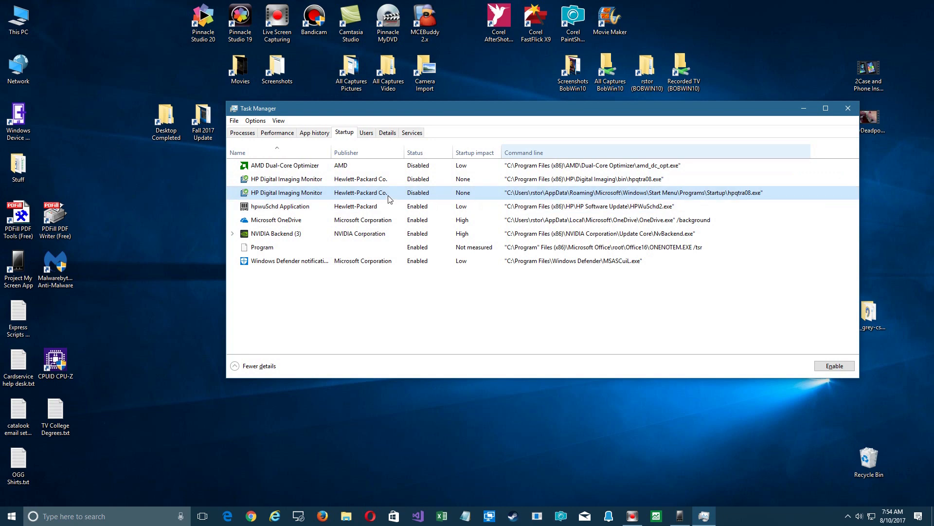
{"action": "mouse_move", "coordinate": [287, 192]}
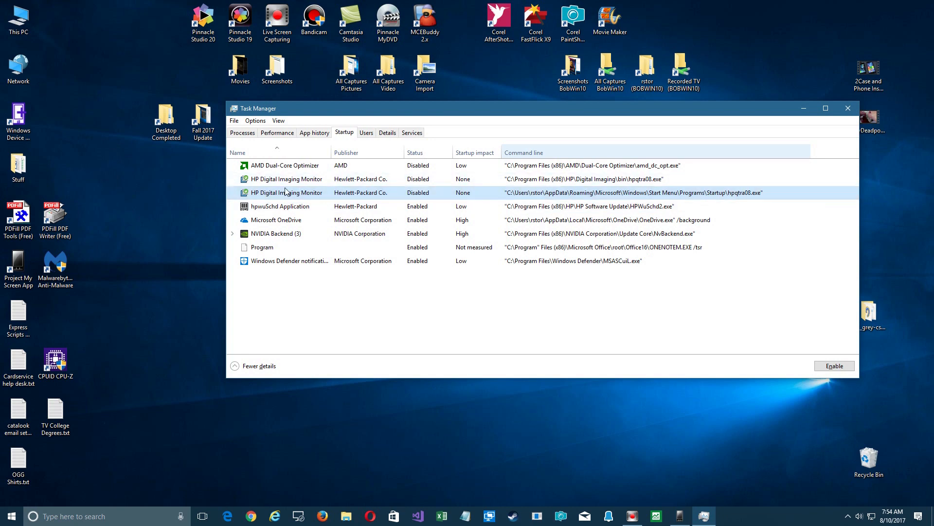
{"action": "mouse_move", "coordinate": [324, 197]}
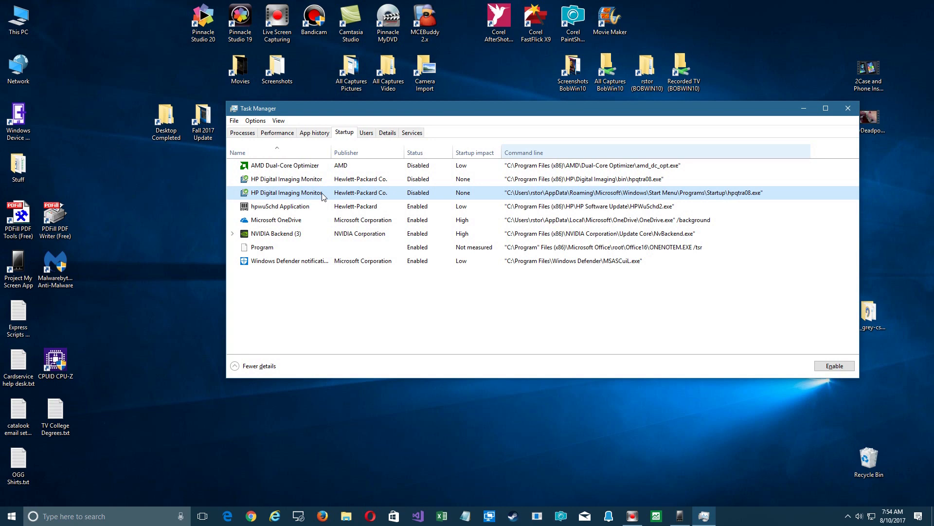
{"action": "left_click", "coordinate": [280, 206]}
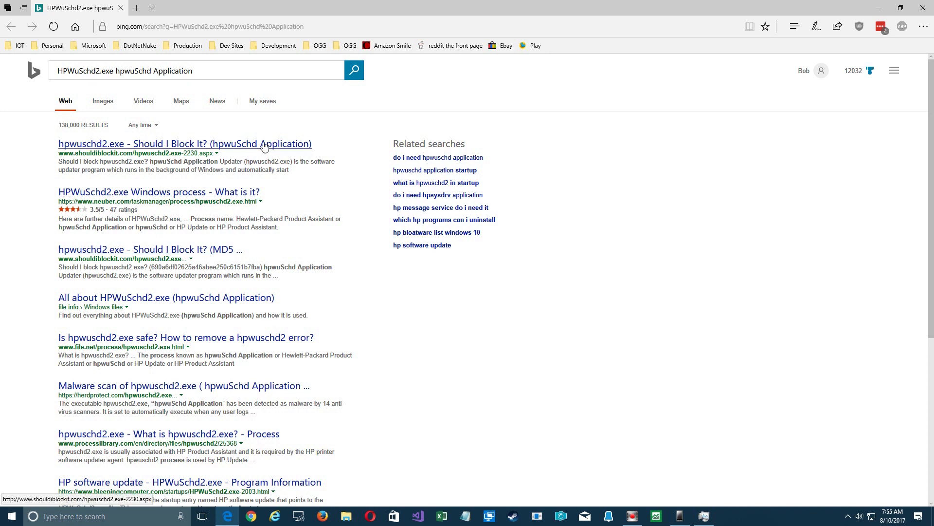
Step: Open the Should I Block It? page describing hpwuschd2.exe as HP's software updater
{"action": "left_click", "coordinate": [185, 143]}
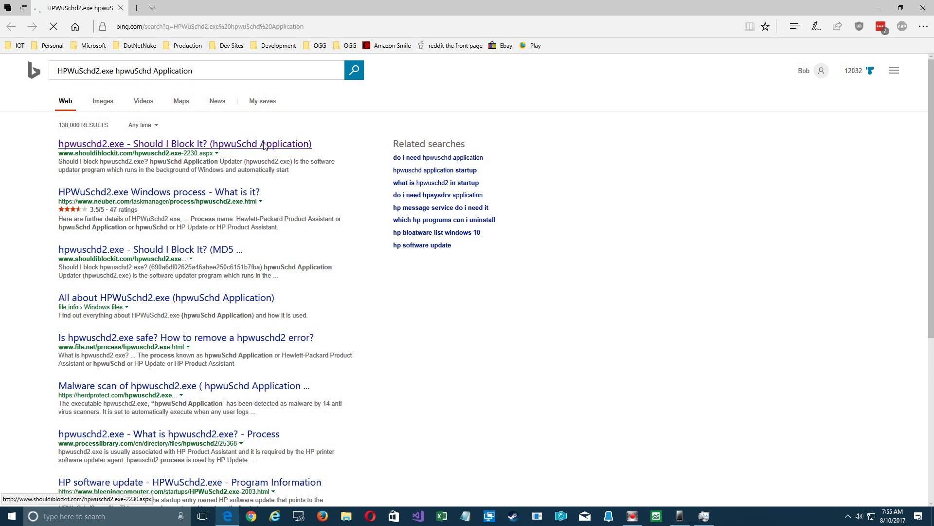
{"action": "left_click", "coordinate": [185, 143]}
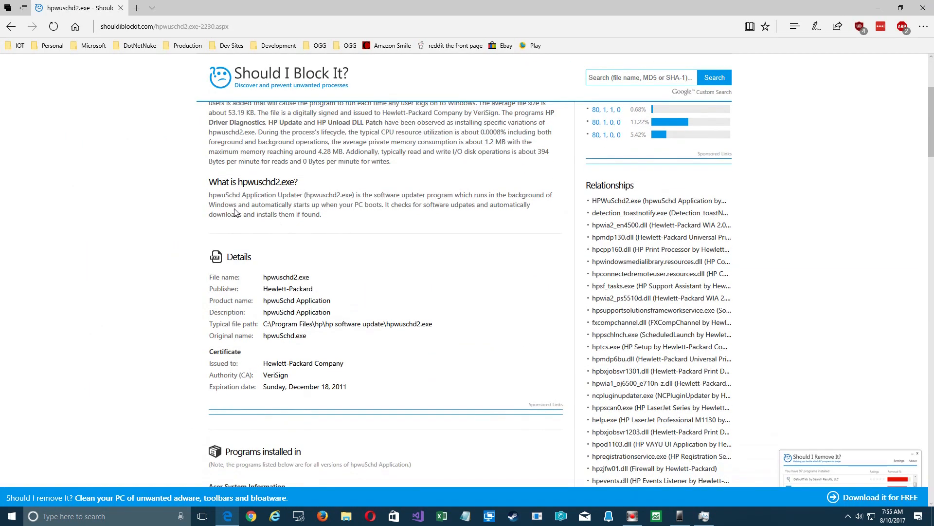
{"action": "mouse_move", "coordinate": [391, 210]}
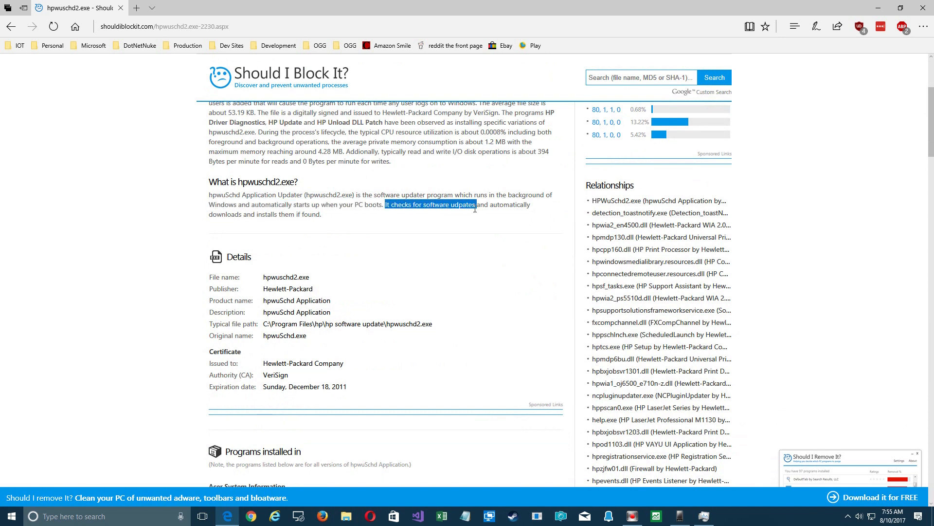
{"action": "mouse_move", "coordinate": [537, 195]}
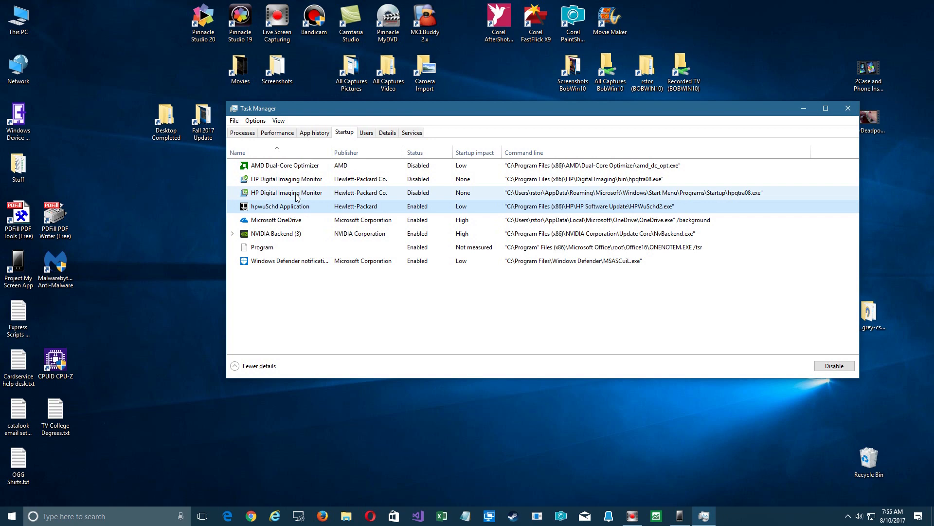
{"action": "mouse_move", "coordinate": [297, 182]}
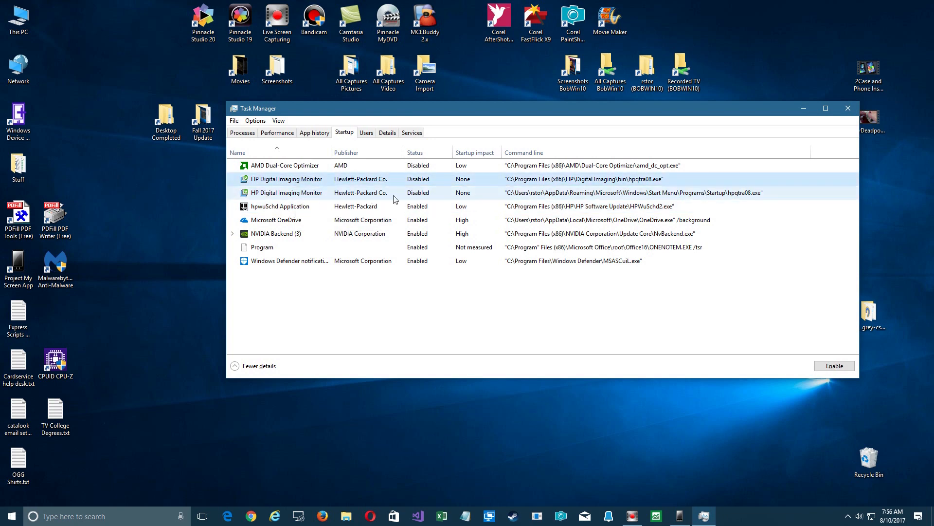
{"action": "mouse_move", "coordinate": [308, 197]}
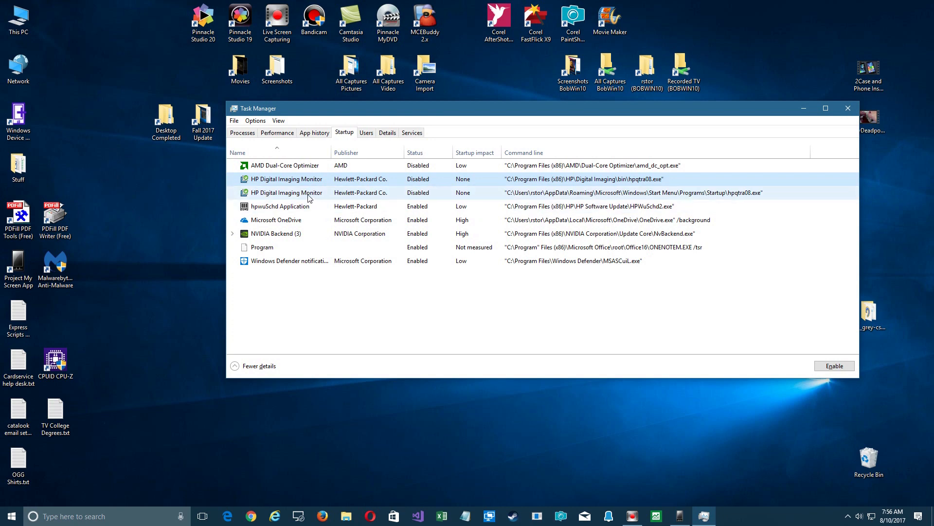
Step: Select OneDrive, then search online for the NVIDIA Backend entry (NvBackend.exe)
{"action": "left_click", "coordinate": [275, 220]}
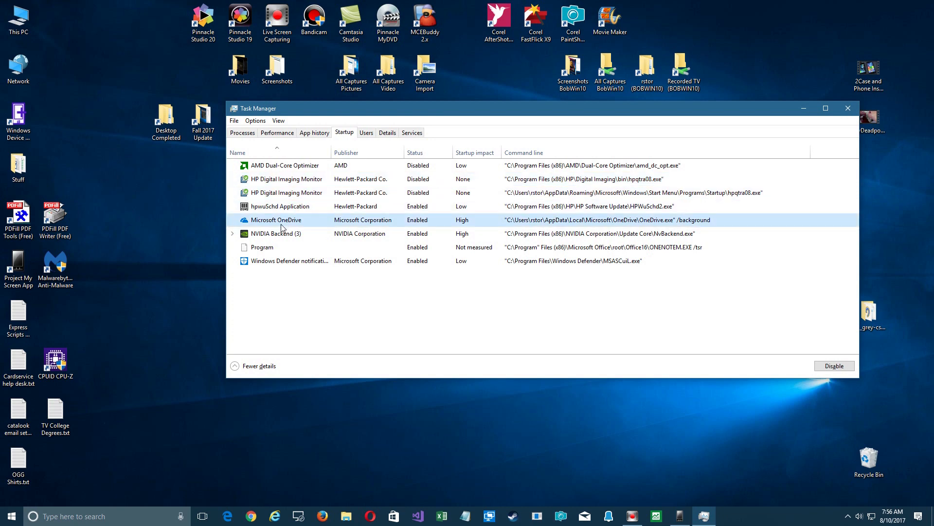
{"action": "mouse_move", "coordinate": [444, 228]}
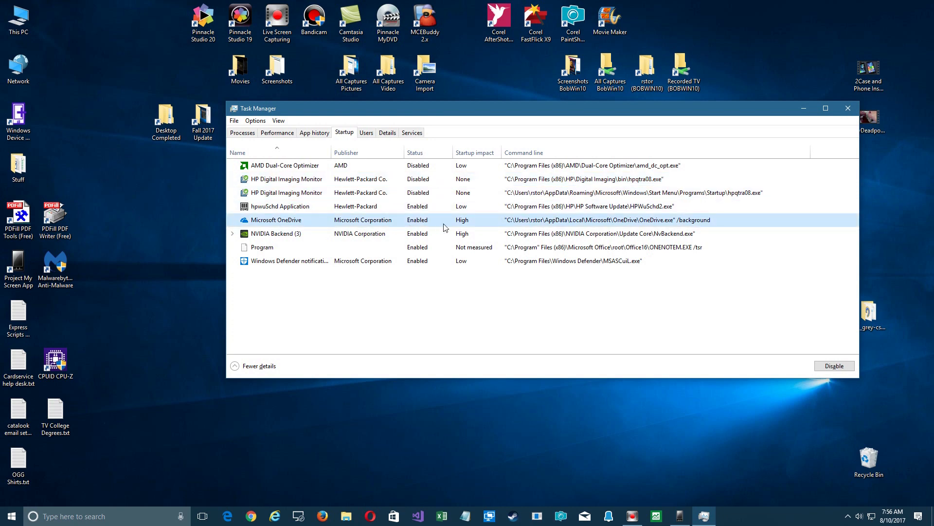
{"action": "mouse_move", "coordinate": [724, 221]}
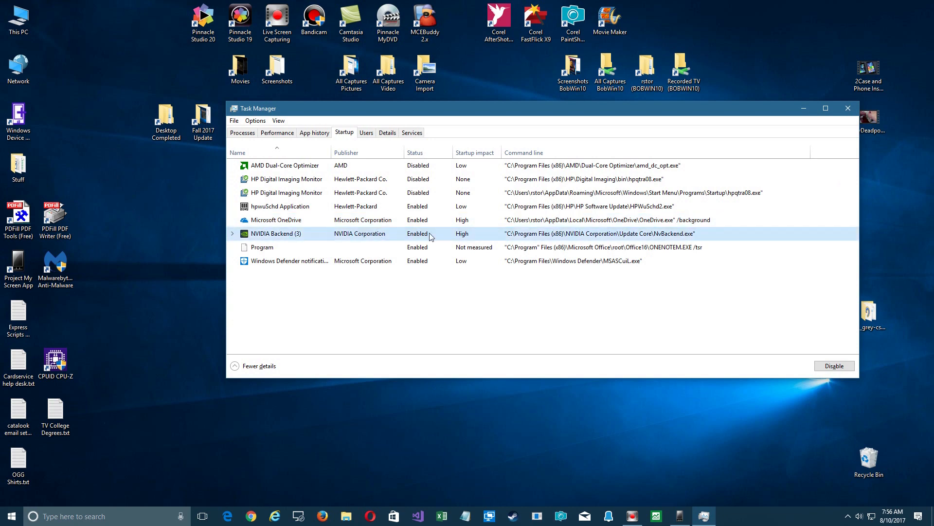
{"action": "mouse_move", "coordinate": [614, 238]}
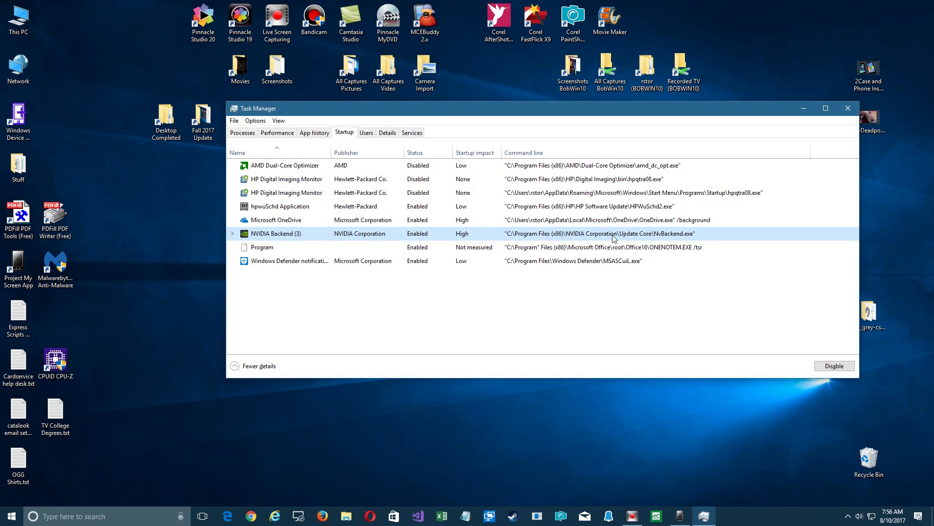
{"action": "right_click", "coordinate": [275, 233]}
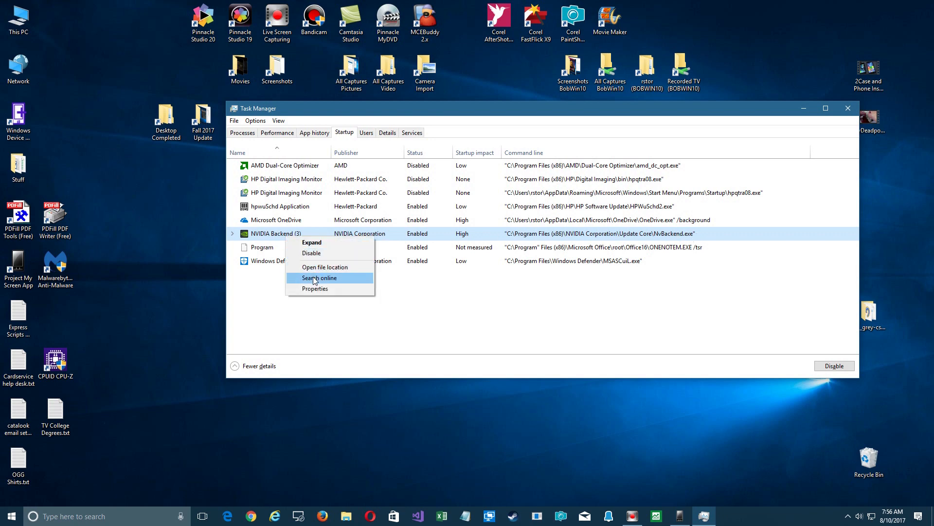
{"action": "left_click", "coordinate": [318, 277]}
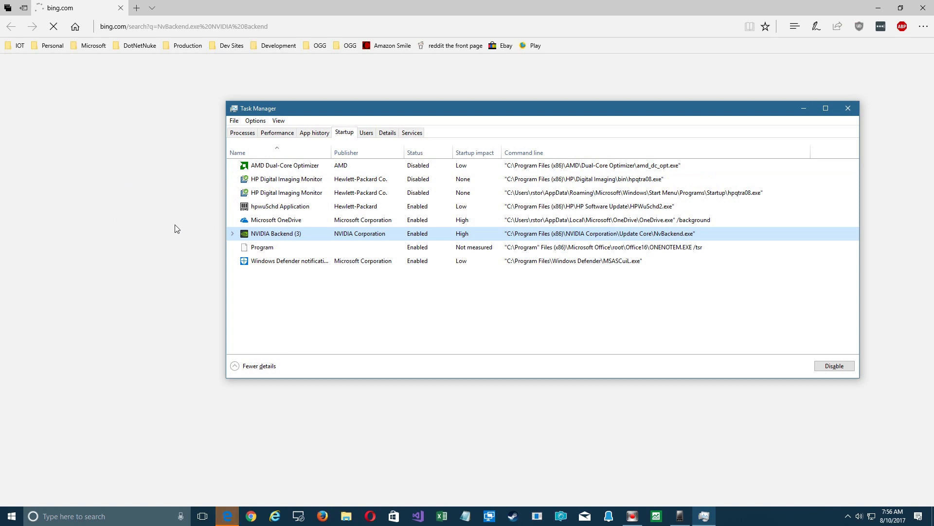
Step: Open the file.net article 'NvBackend.exe Windows process - What is it?' from Bing results
{"action": "left_click", "coordinate": [53, 26]}
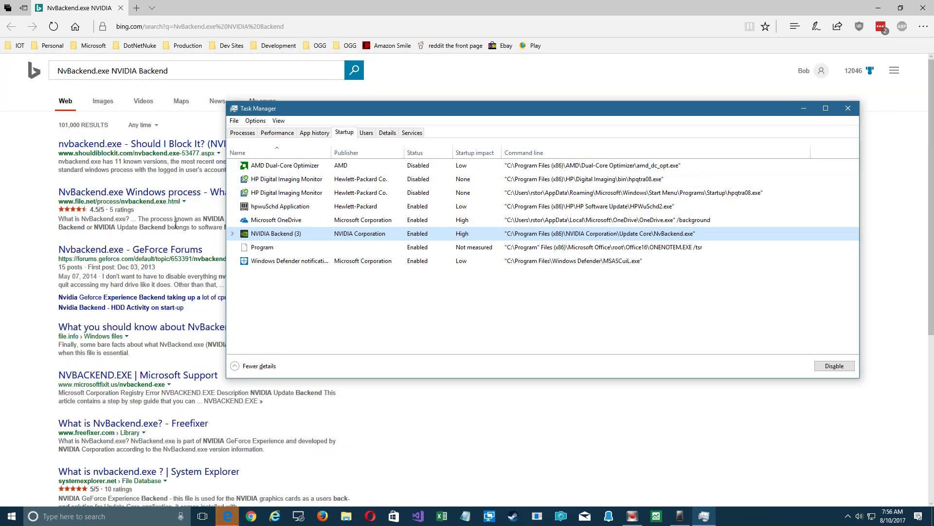
{"action": "mouse_move", "coordinate": [137, 196]}
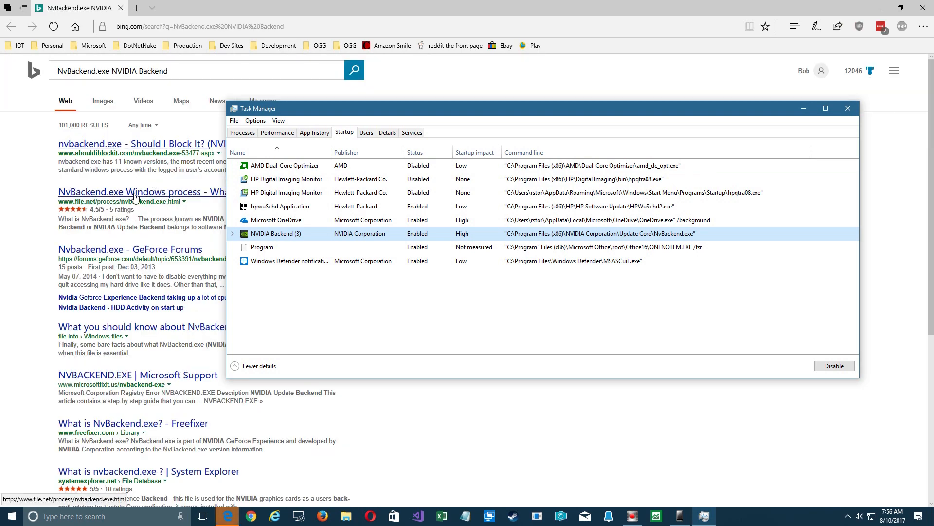
{"action": "left_click", "coordinate": [156, 192]}
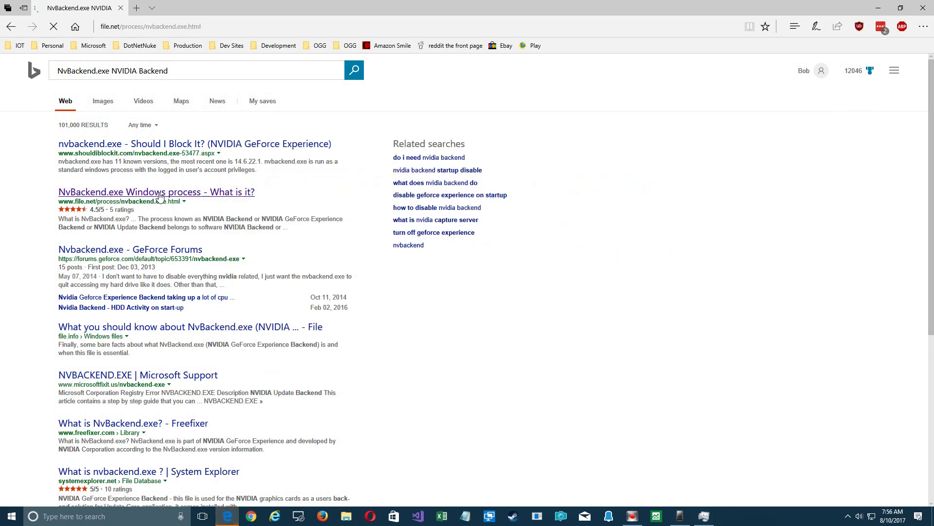
{"action": "left_click", "coordinate": [156, 191]}
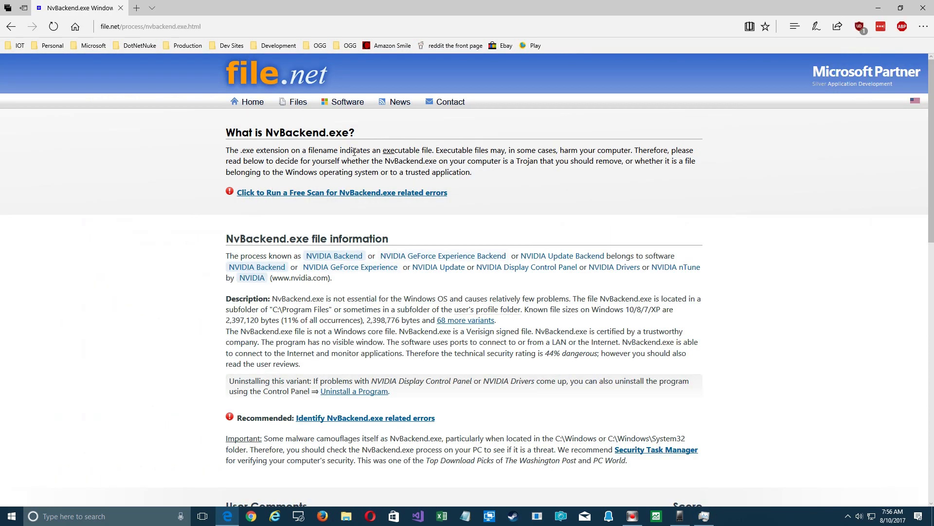
{"action": "mouse_move", "coordinate": [333, 255]}
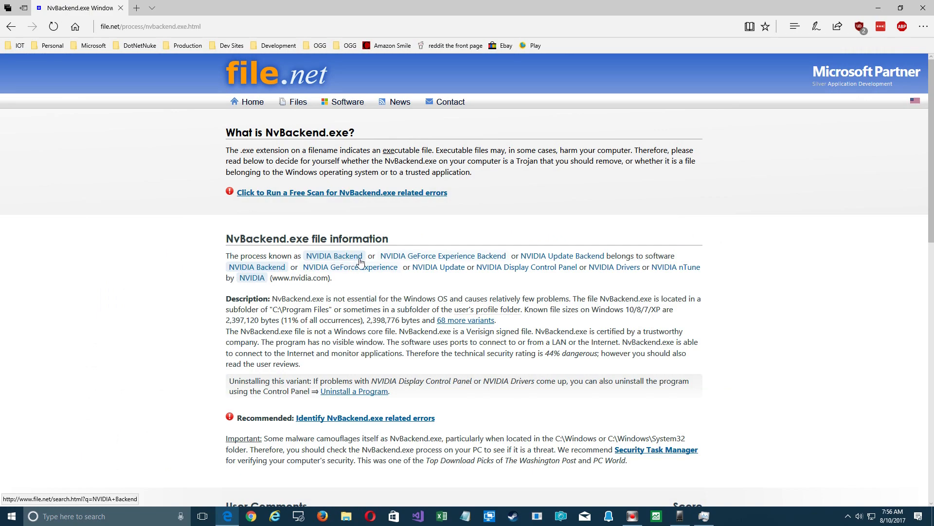
{"action": "mouse_move", "coordinate": [404, 259]}
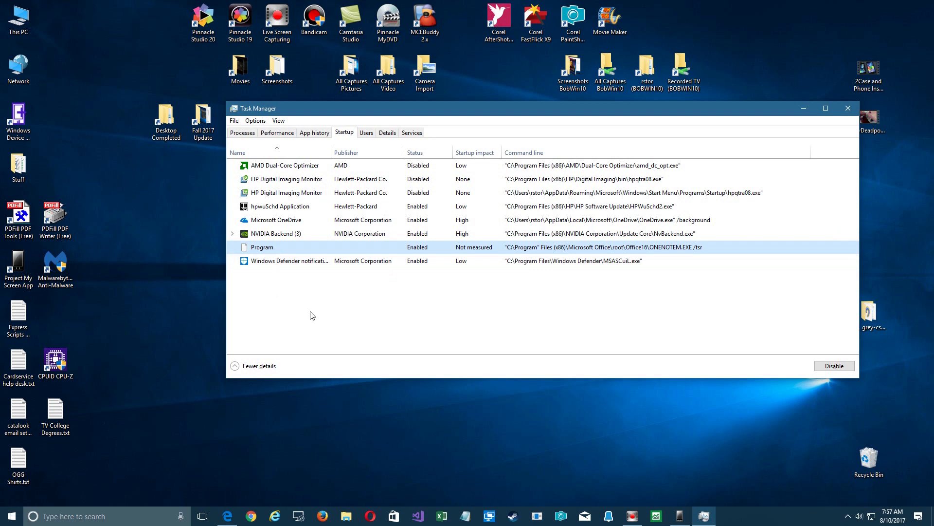
{"action": "mouse_move", "coordinate": [267, 255]}
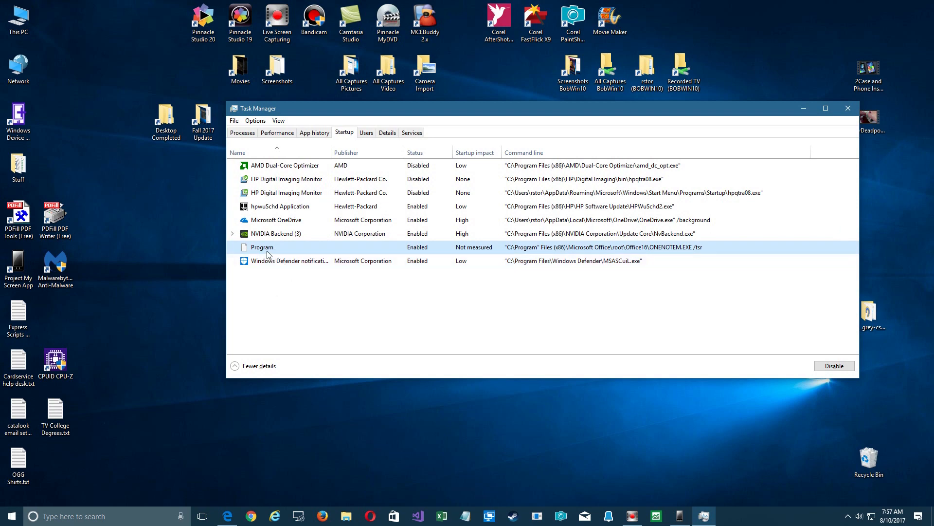
Step: Search online for the Program startup entry and view the Bing results in Edge
{"action": "right_click", "coordinate": [262, 247]}
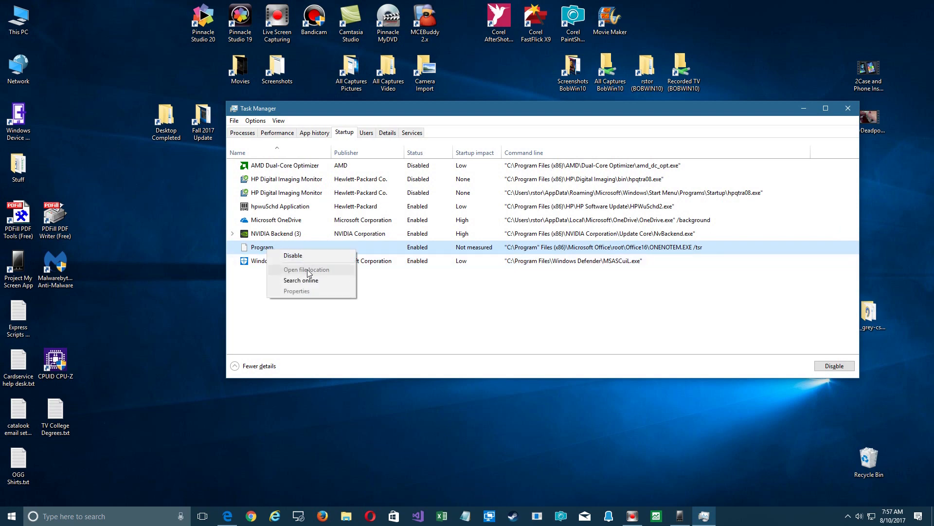
{"action": "mouse_move", "coordinate": [314, 280]}
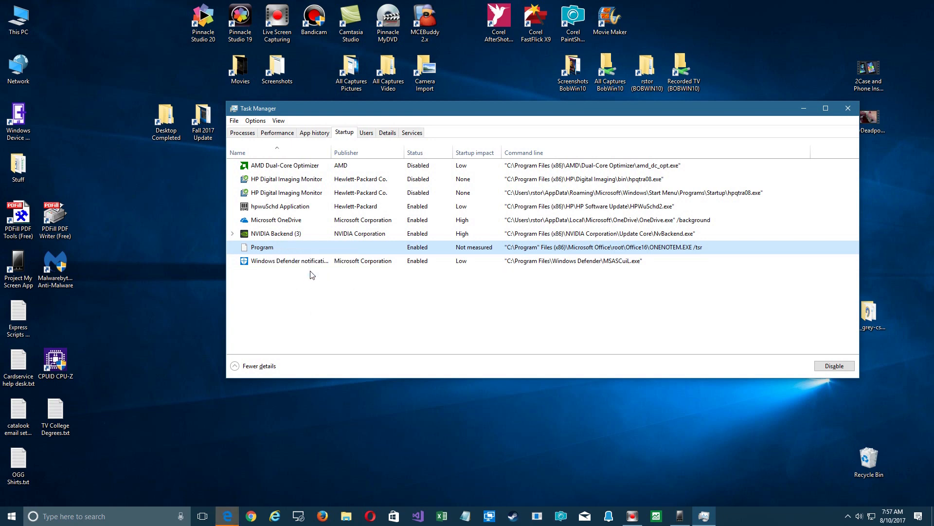
{"action": "mouse_move", "coordinate": [260, 472]}
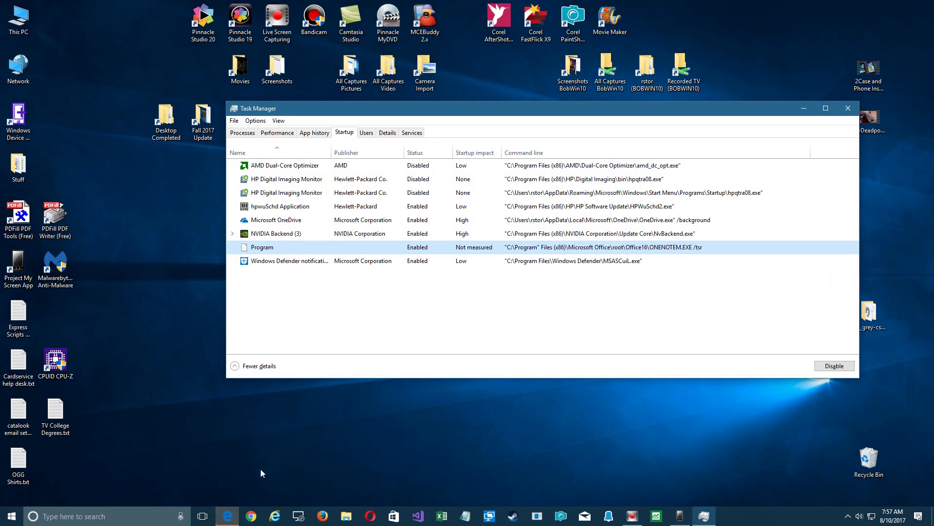
{"action": "left_click", "coordinate": [226, 515]}
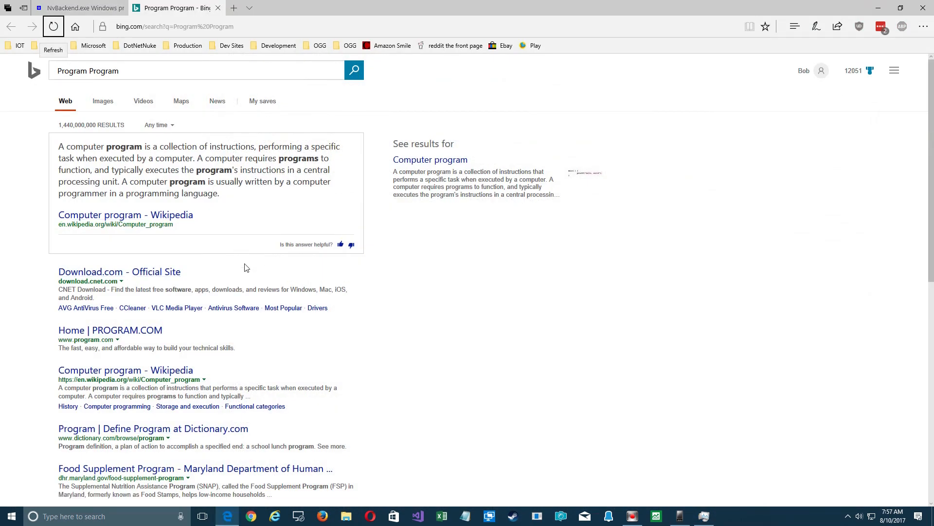
{"action": "mouse_move", "coordinate": [366, 358]}
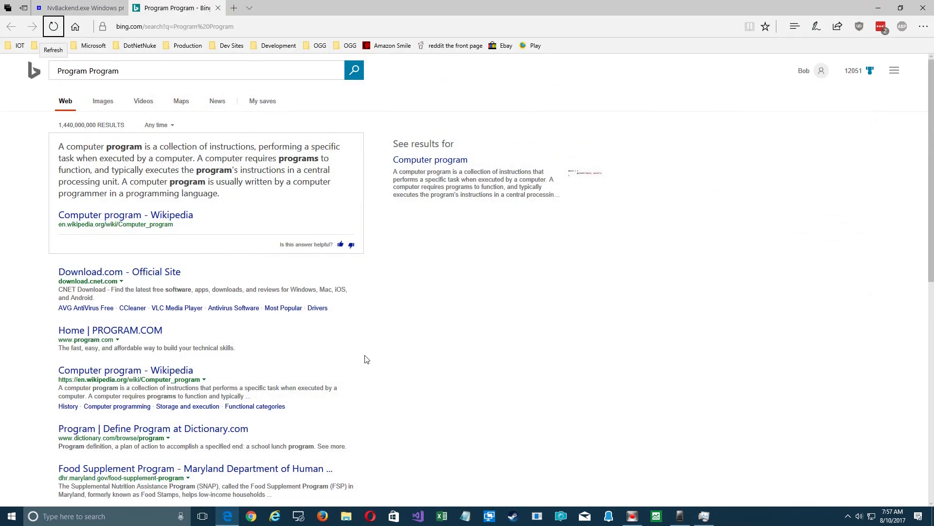
Step: Skim the 'Program Program' results, then close Edge with all its tabs
{"action": "scroll", "scroll_direction": "down", "scroll_amount": 3}
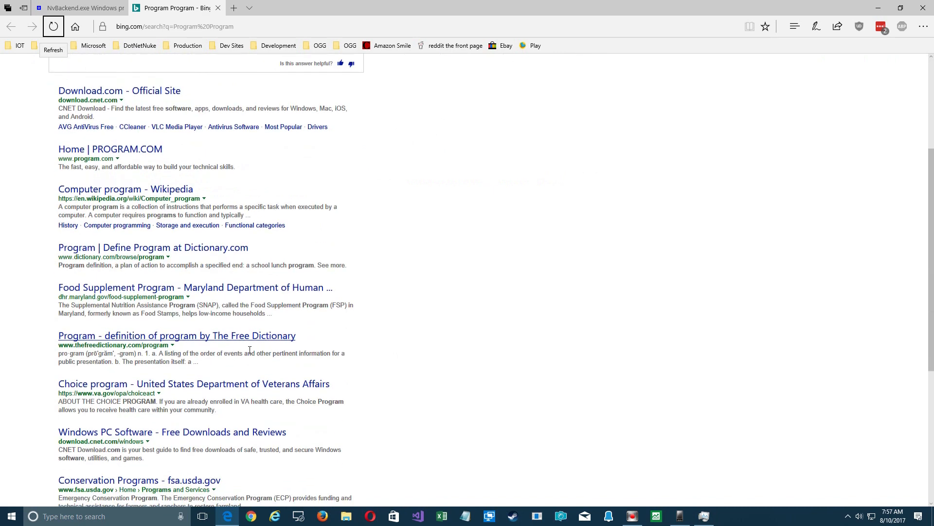
{"action": "scroll", "scroll_direction": "up", "scroll_amount": 3}
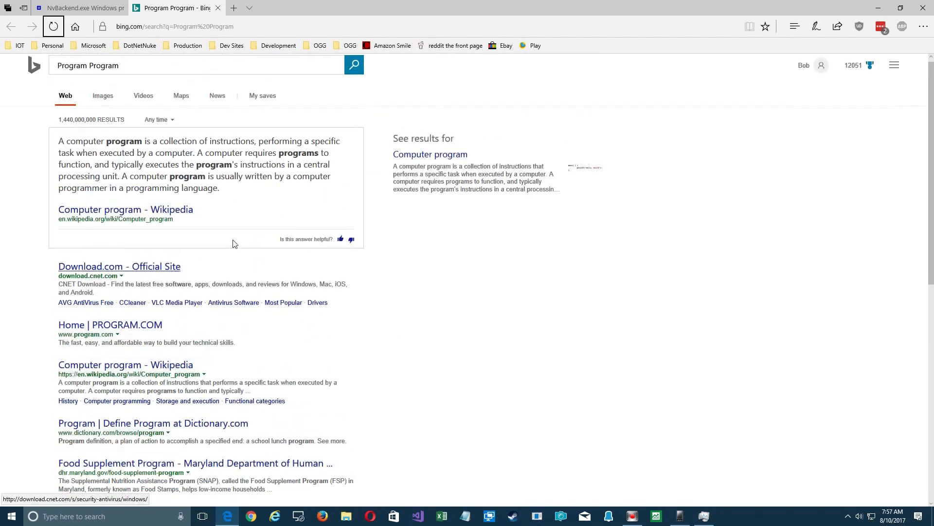
{"action": "mouse_move", "coordinate": [927, 7]}
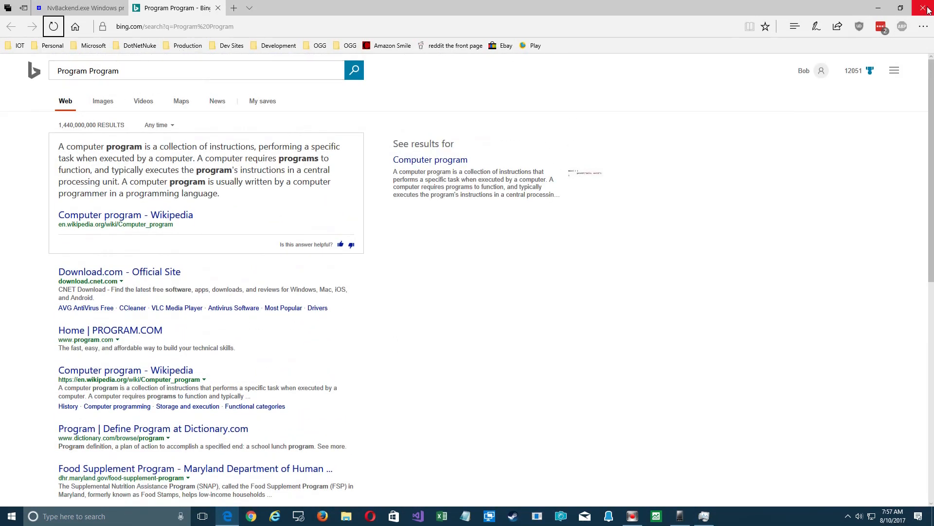
{"action": "mouse_move", "coordinate": [926, 8]}
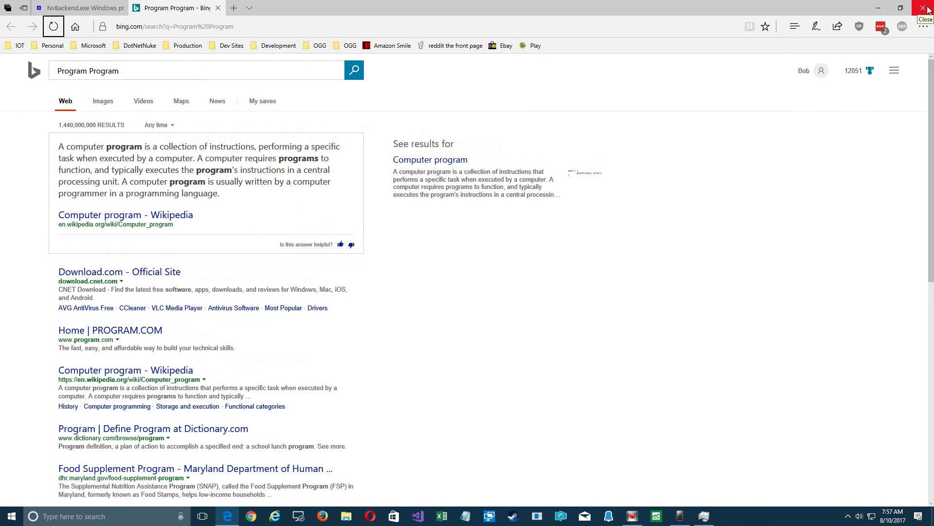
{"action": "left_click", "coordinate": [928, 8]}
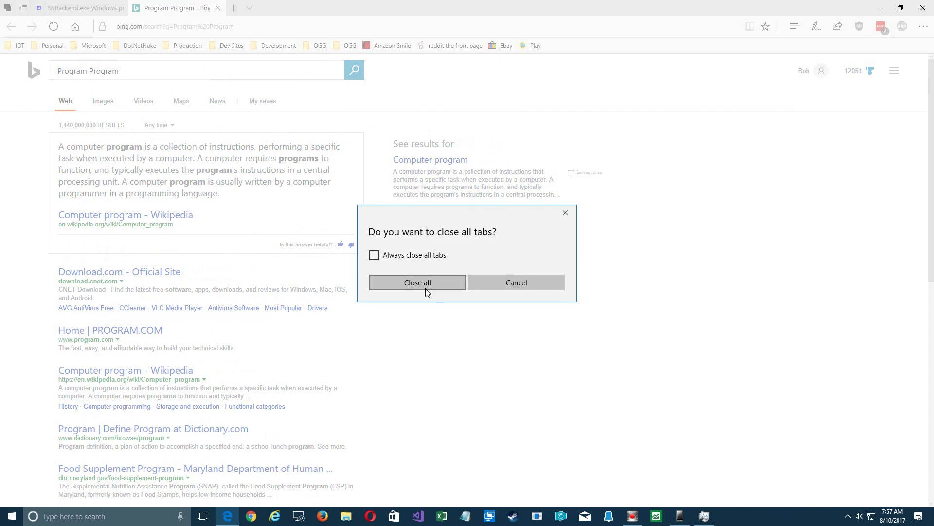
{"action": "left_click", "coordinate": [516, 282]}
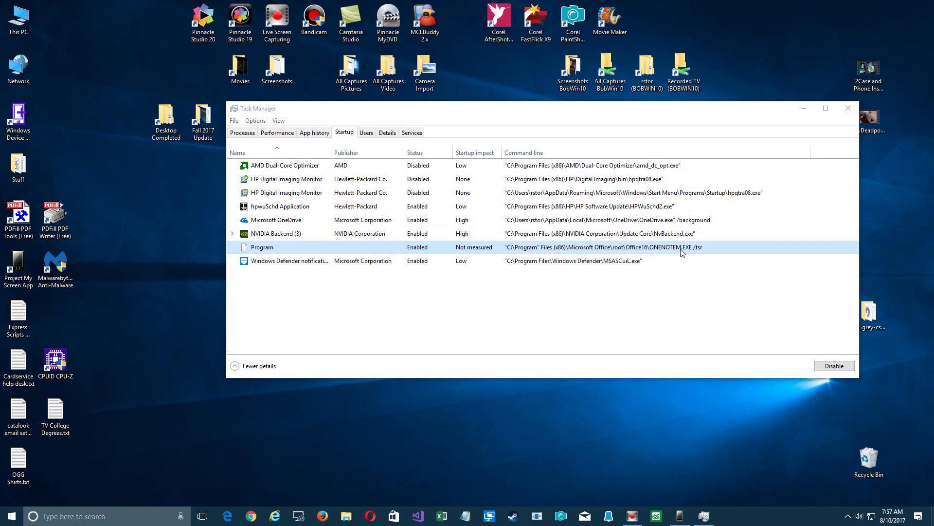
{"action": "mouse_move", "coordinate": [705, 250]}
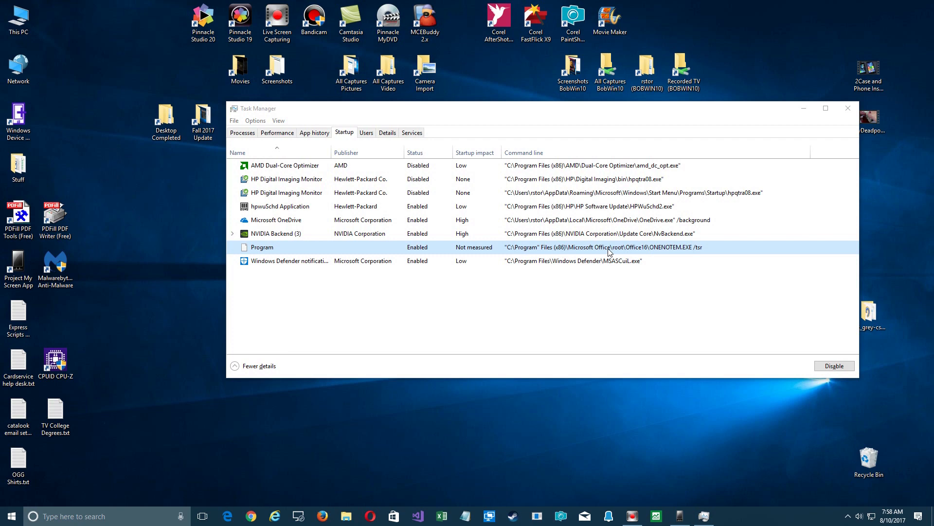
{"action": "mouse_move", "coordinate": [670, 249]}
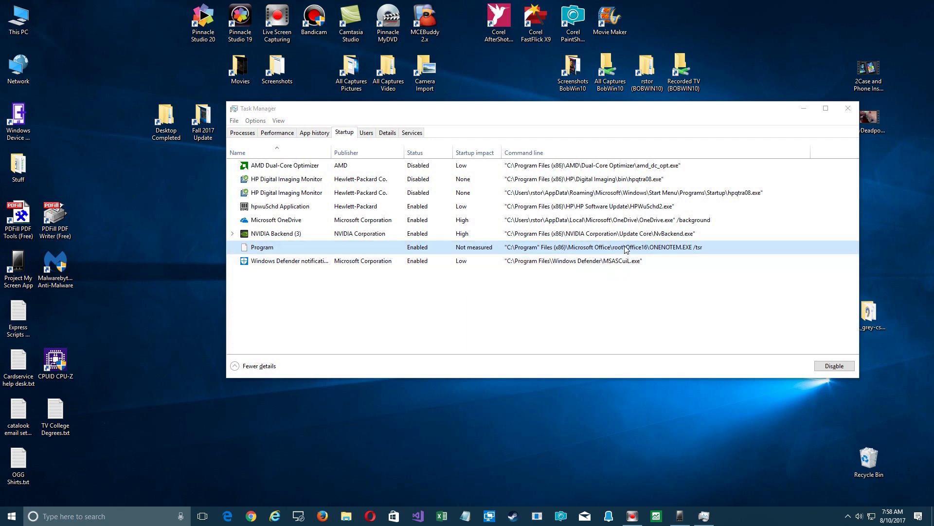
{"action": "mouse_move", "coordinate": [669, 251]}
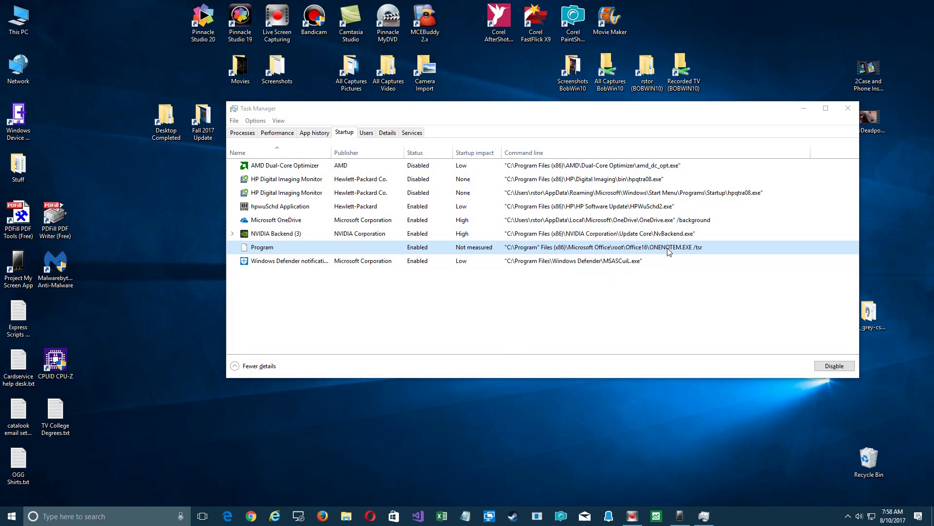
Step: Open the context menu for the ONENOTEM.EXE Program startup entry
{"action": "right_click", "coordinate": [262, 247]}
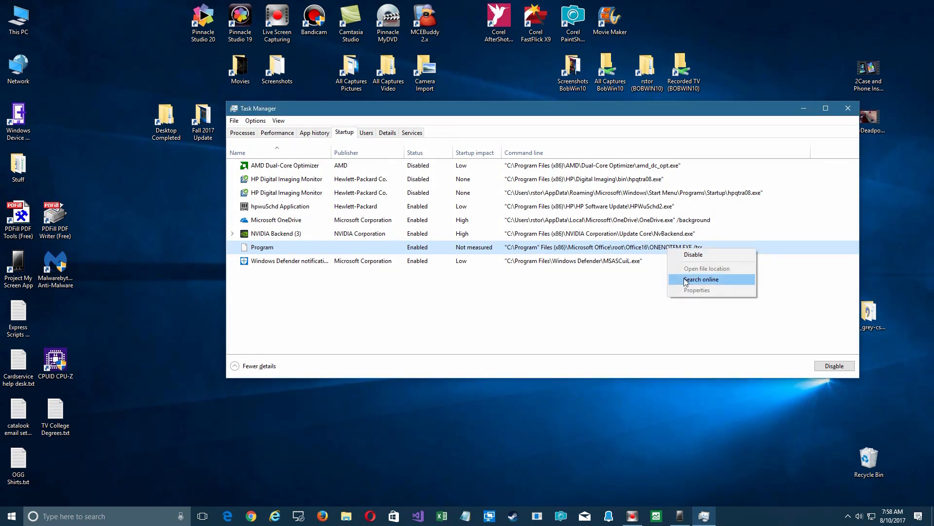